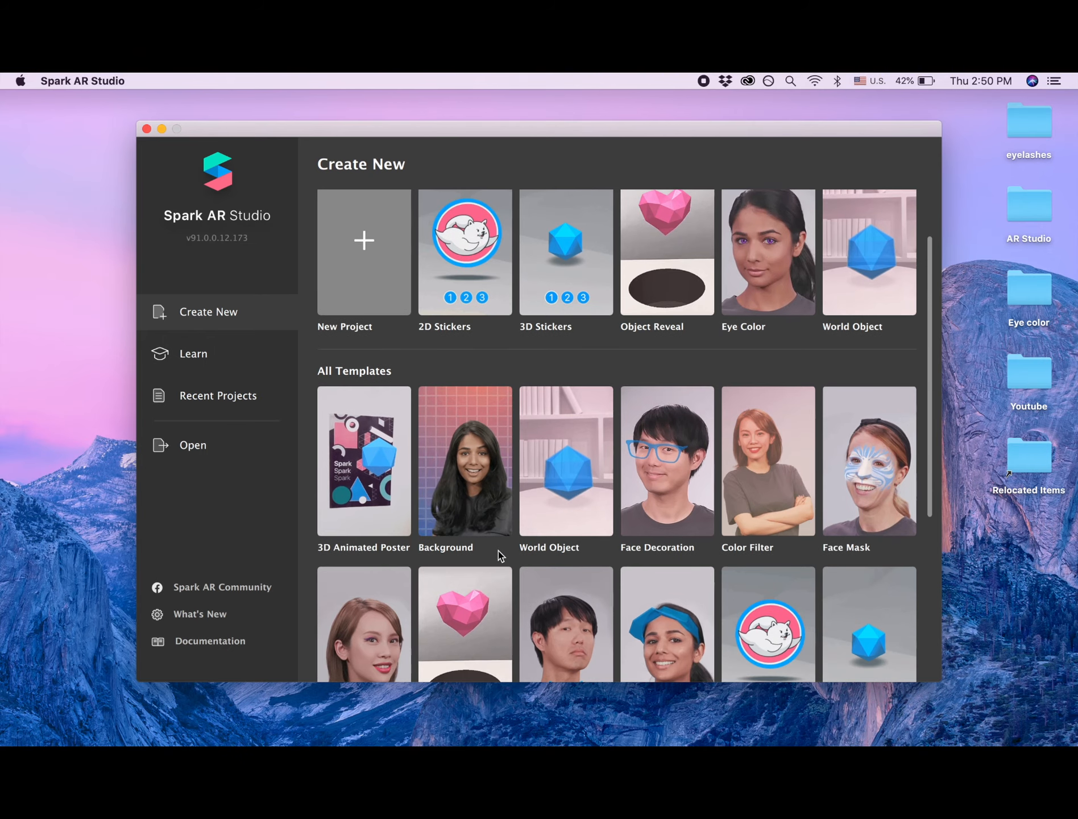
Open the Makeup template as a new project and save it to the Desktop as 'Makeup'.
{"action": "scroll", "scroll_direction": "down", "scroll_amount": 3}
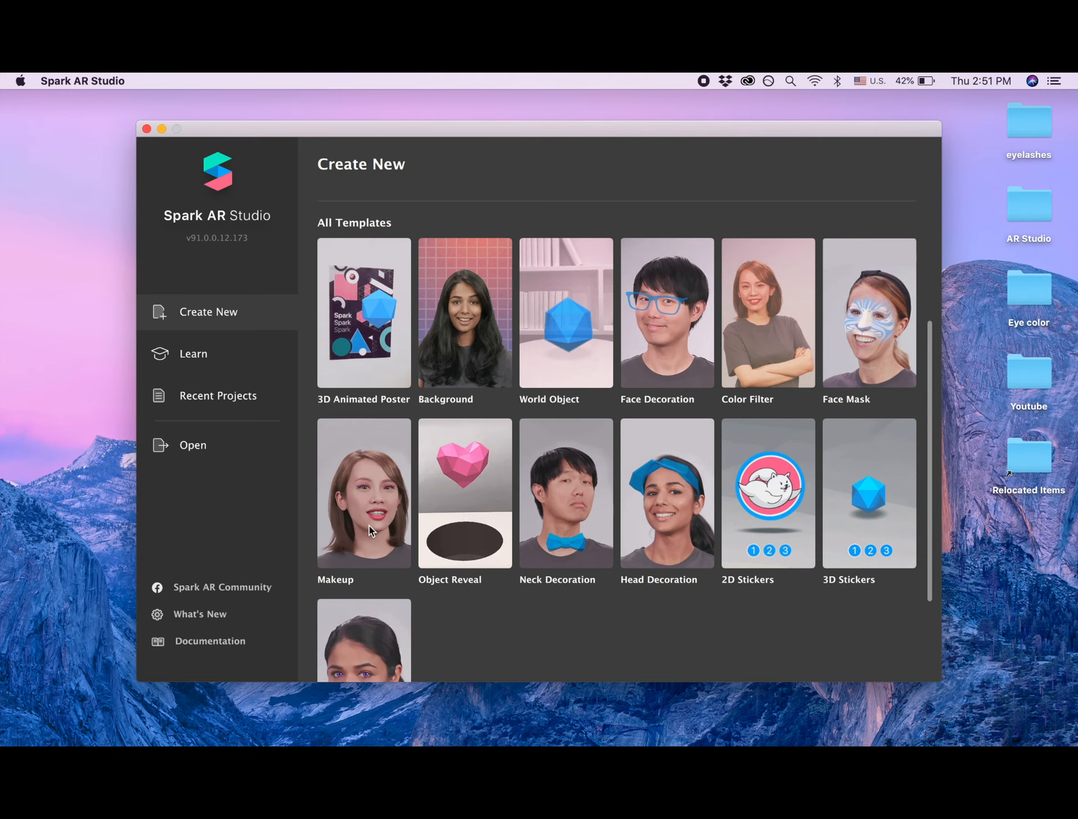
{"action": "double_click", "coordinate": [362, 493]}
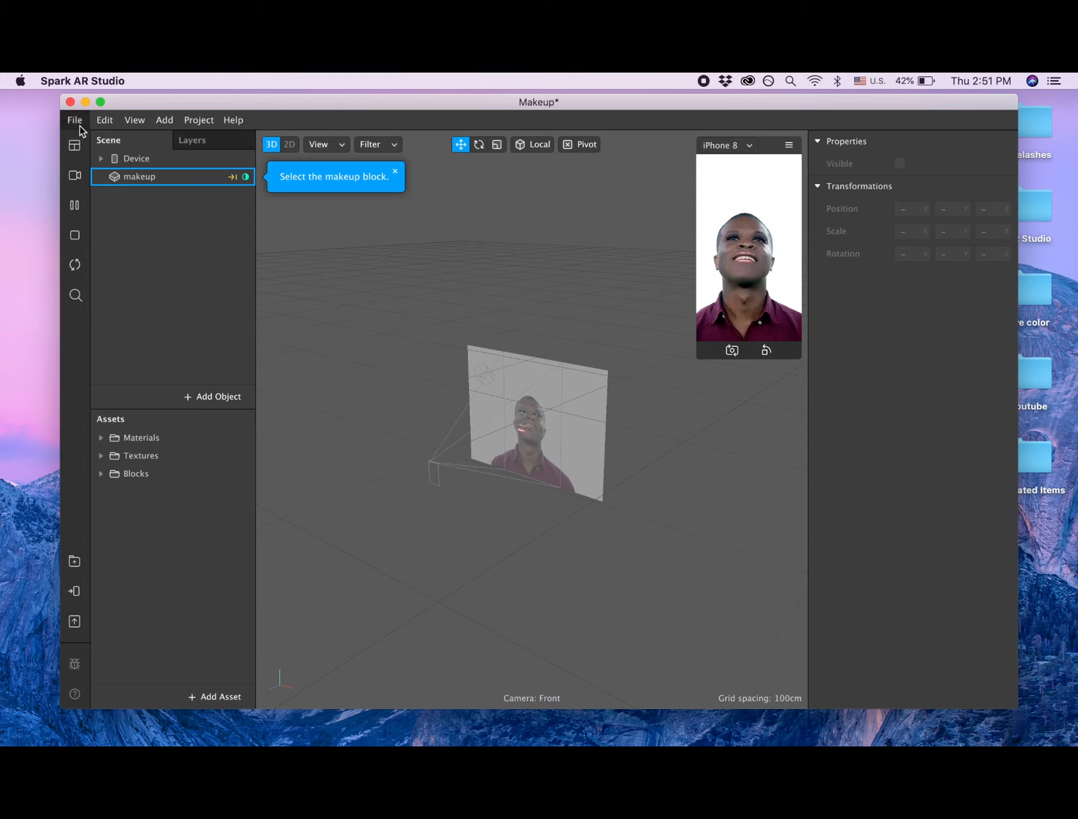
{"action": "left_click", "coordinate": [74, 119]}
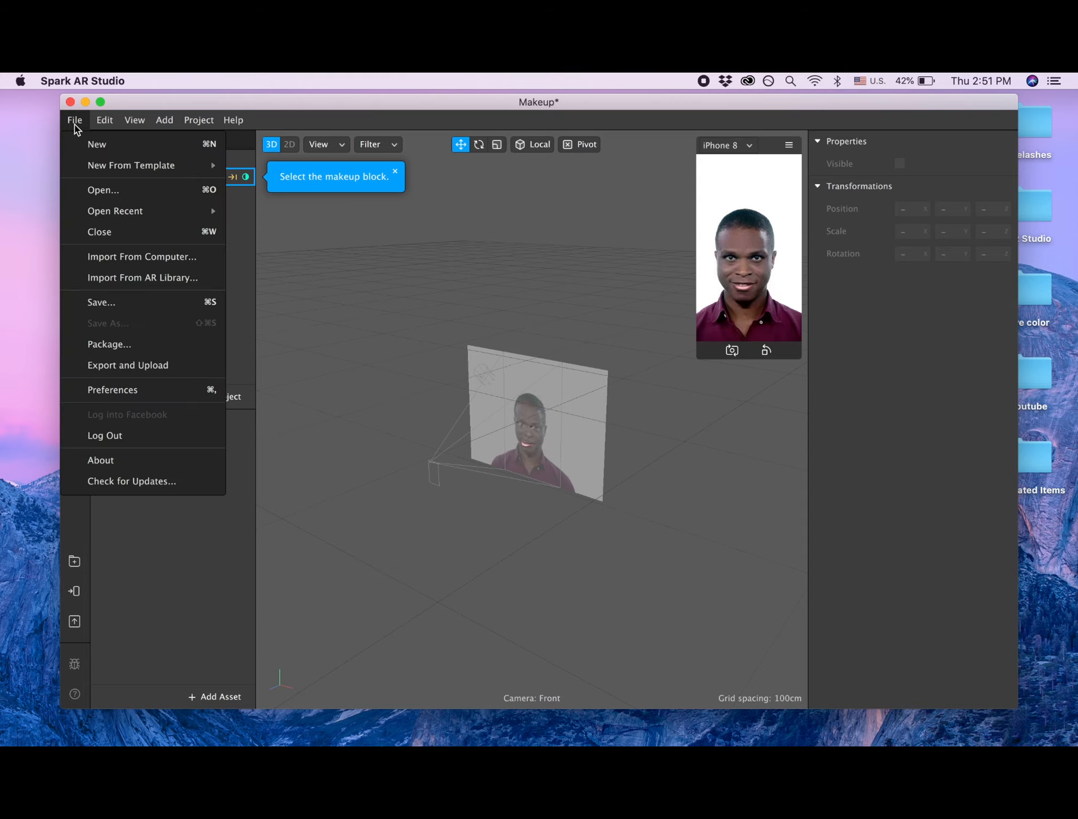
{"action": "left_click", "coordinate": [105, 119]}
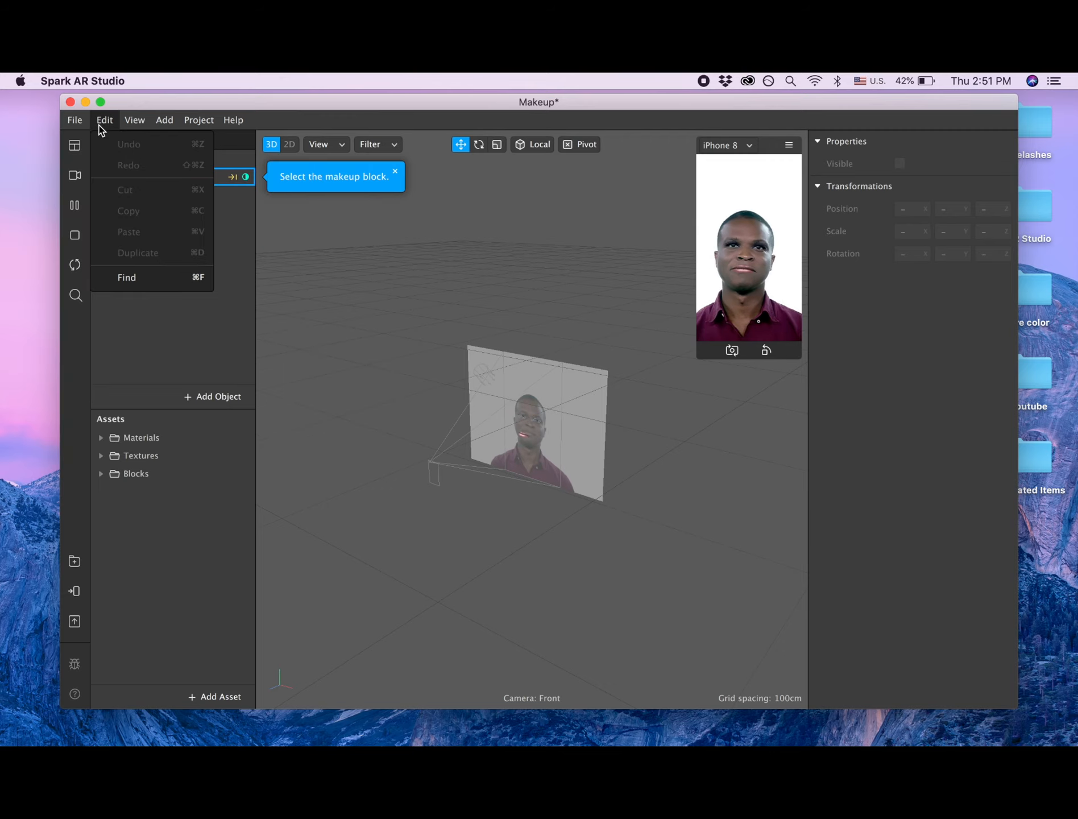
{"action": "left_click", "coordinate": [74, 120]}
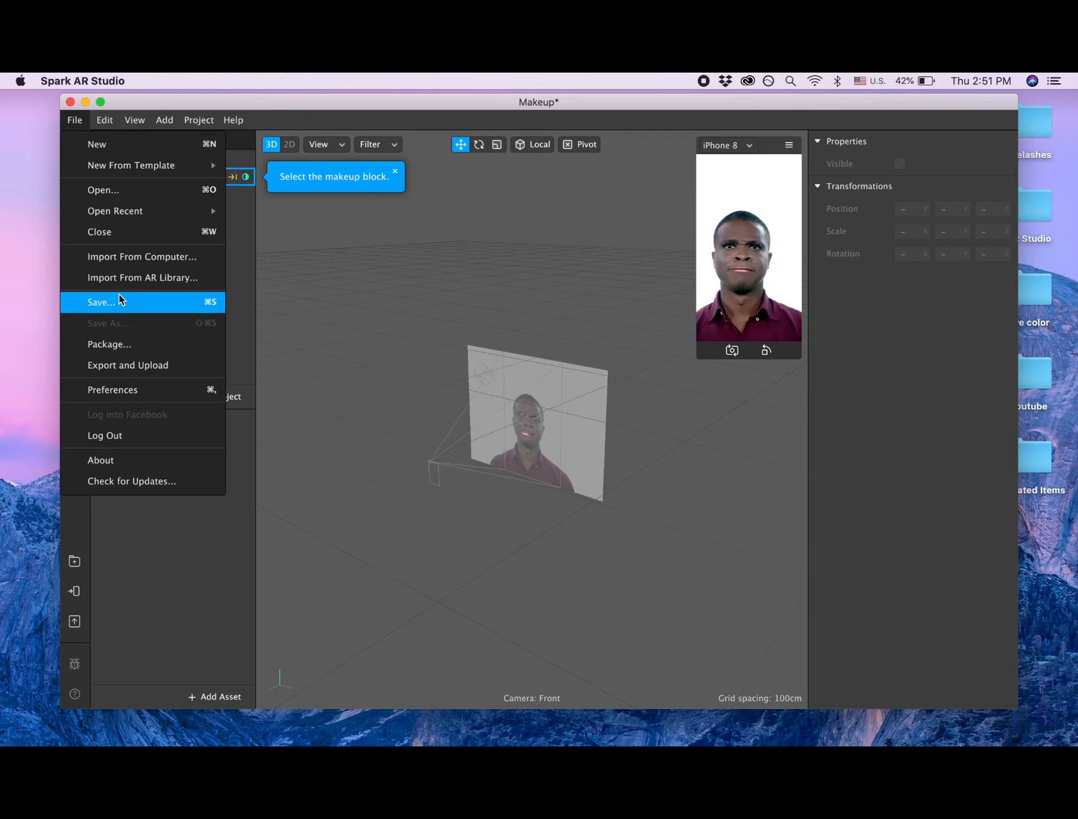
{"action": "left_click", "coordinate": [101, 302]}
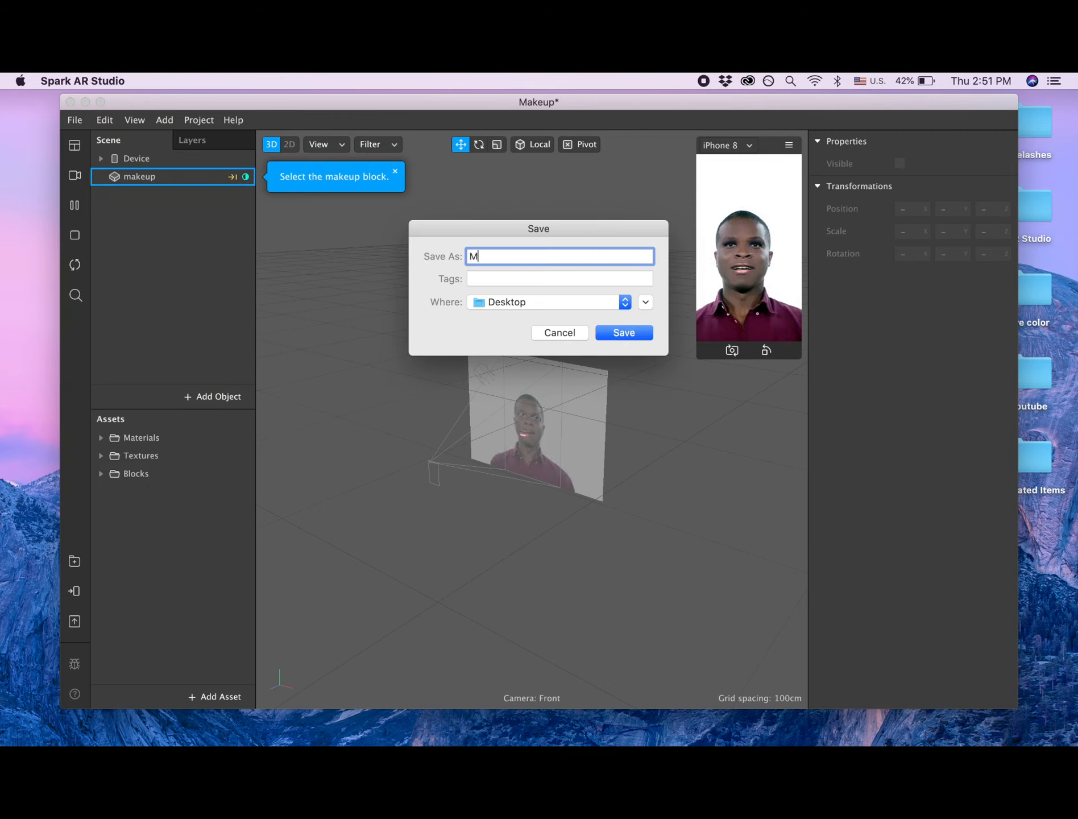
{"action": "type", "text": "akeup"}
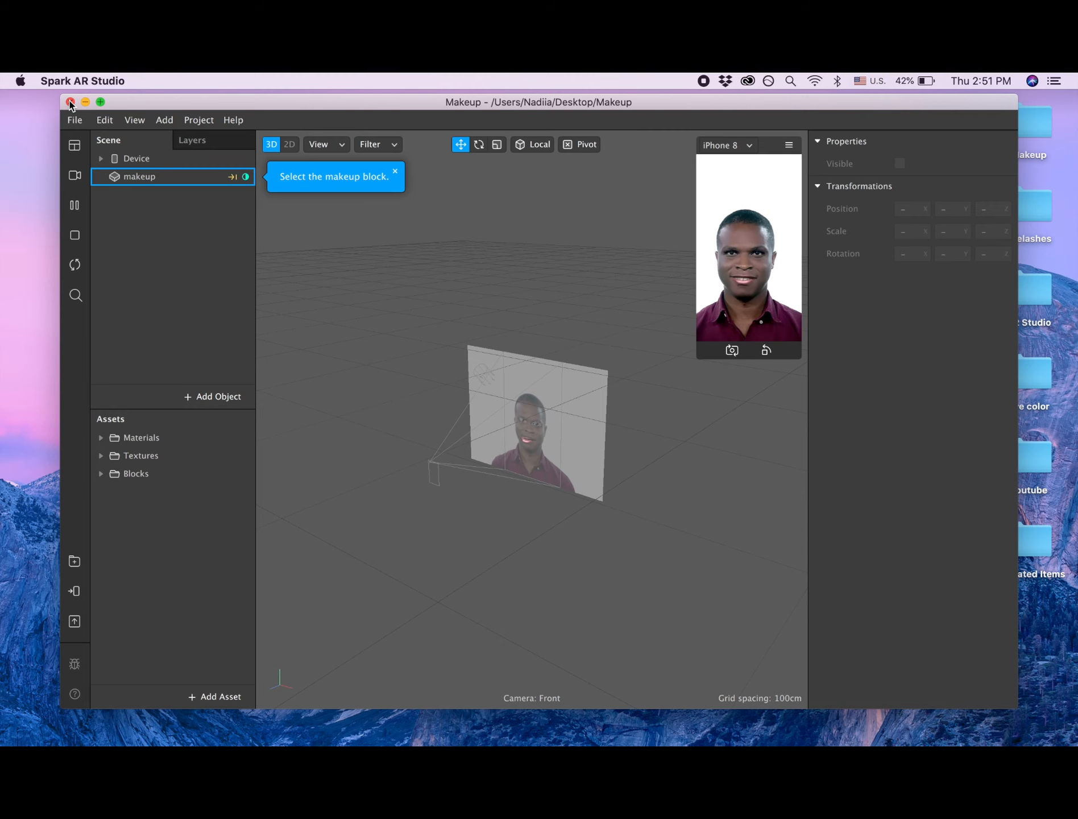
Close Makeup, start a blank project, and add faceTracker0 containing a face mesh.
{"action": "left_click", "coordinate": [71, 101]}
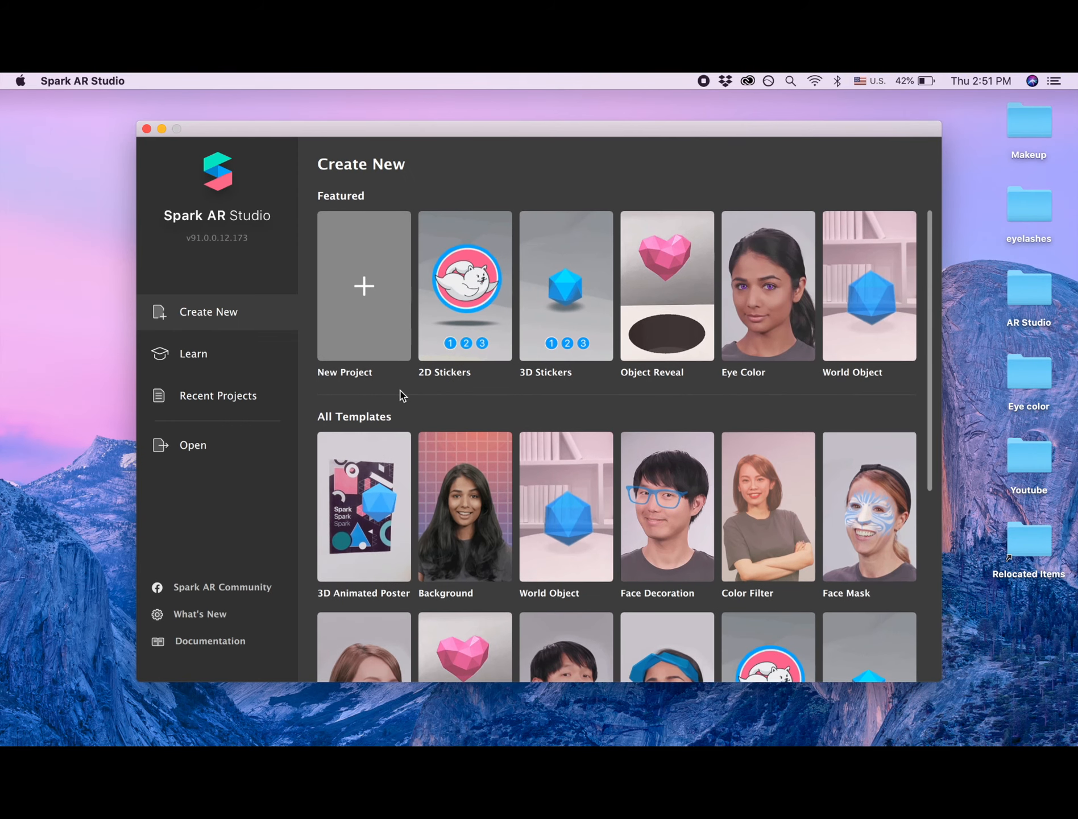
{"action": "left_click", "coordinate": [364, 286]}
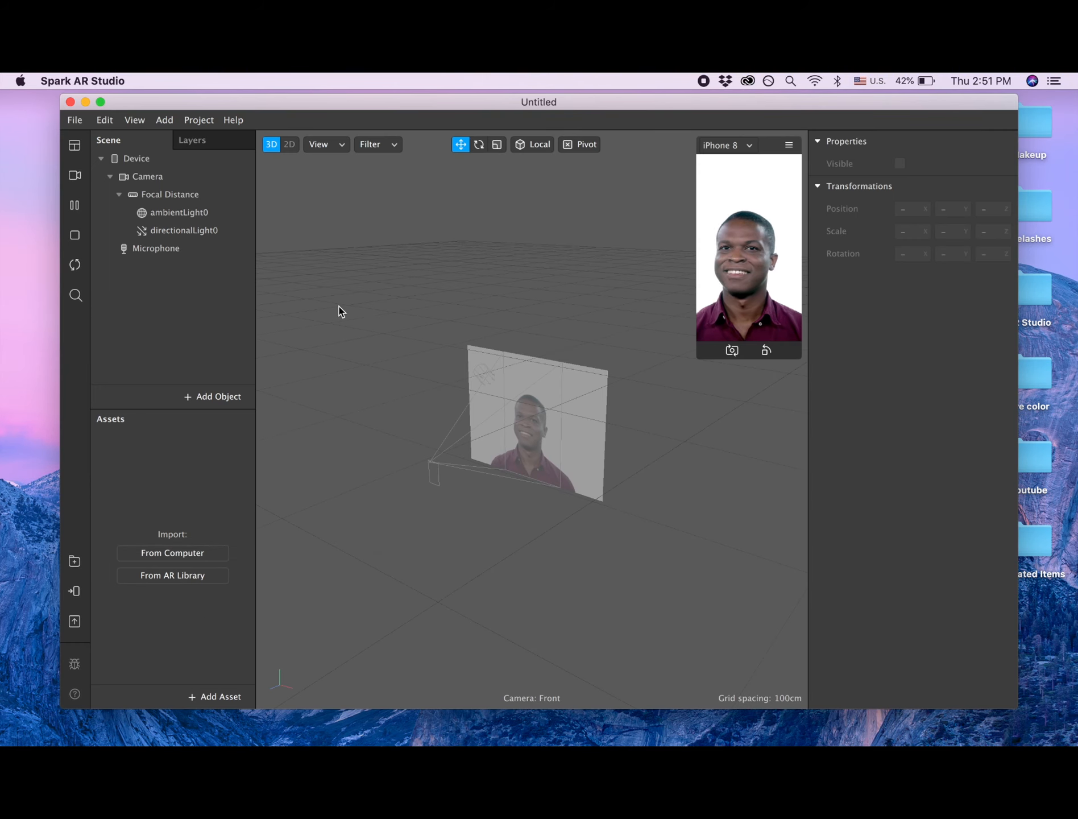
{"action": "left_click", "coordinate": [213, 396]}
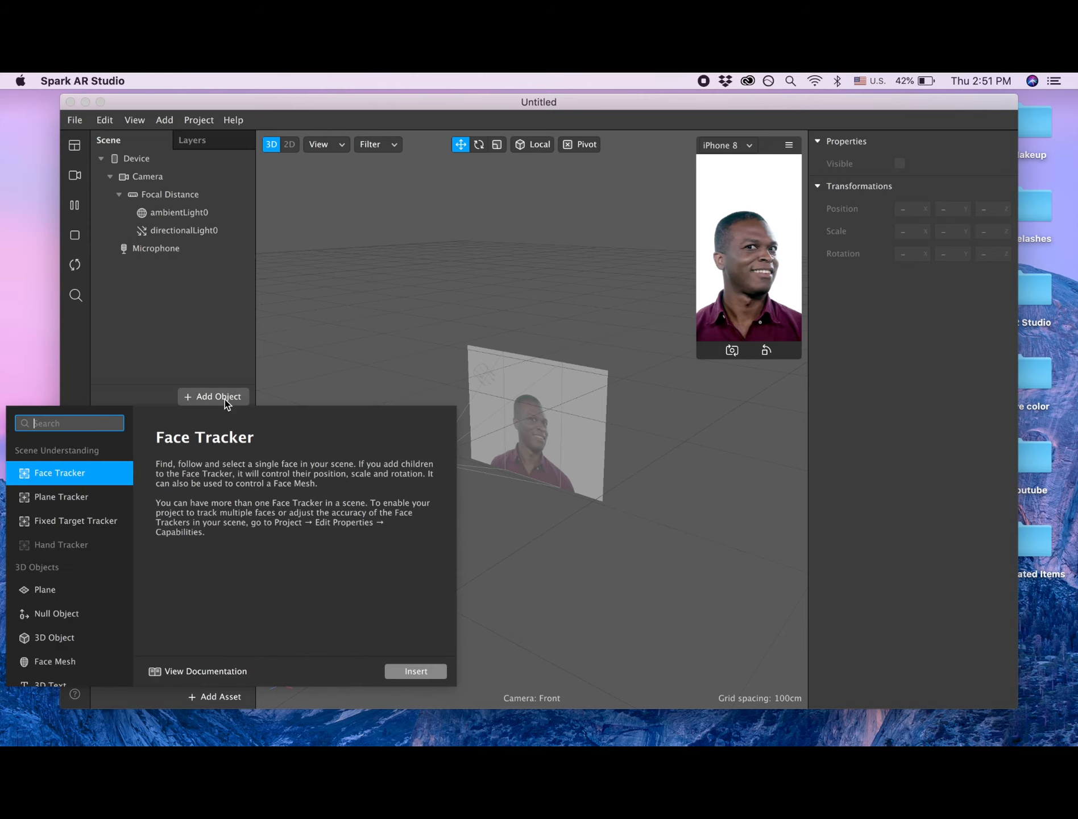
{"action": "left_click", "coordinate": [415, 670]}
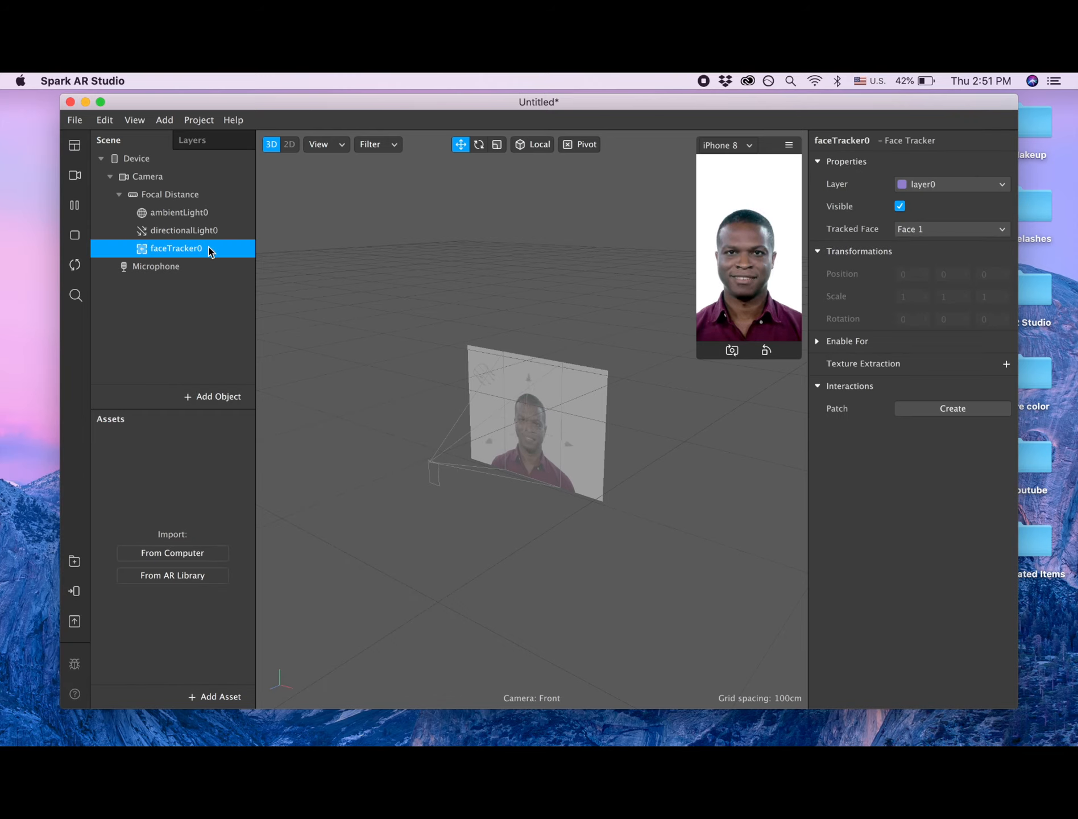
{"action": "right_click", "coordinate": [177, 247]}
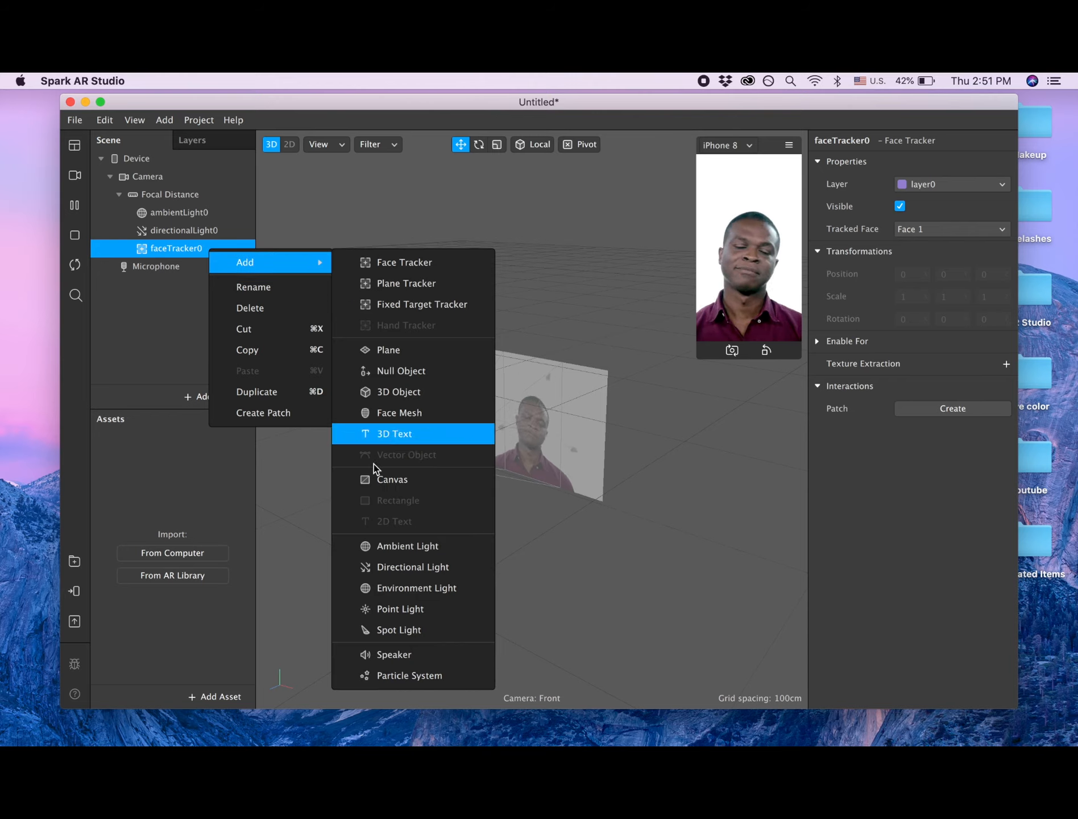
{"action": "mouse_move", "coordinate": [400, 371]}
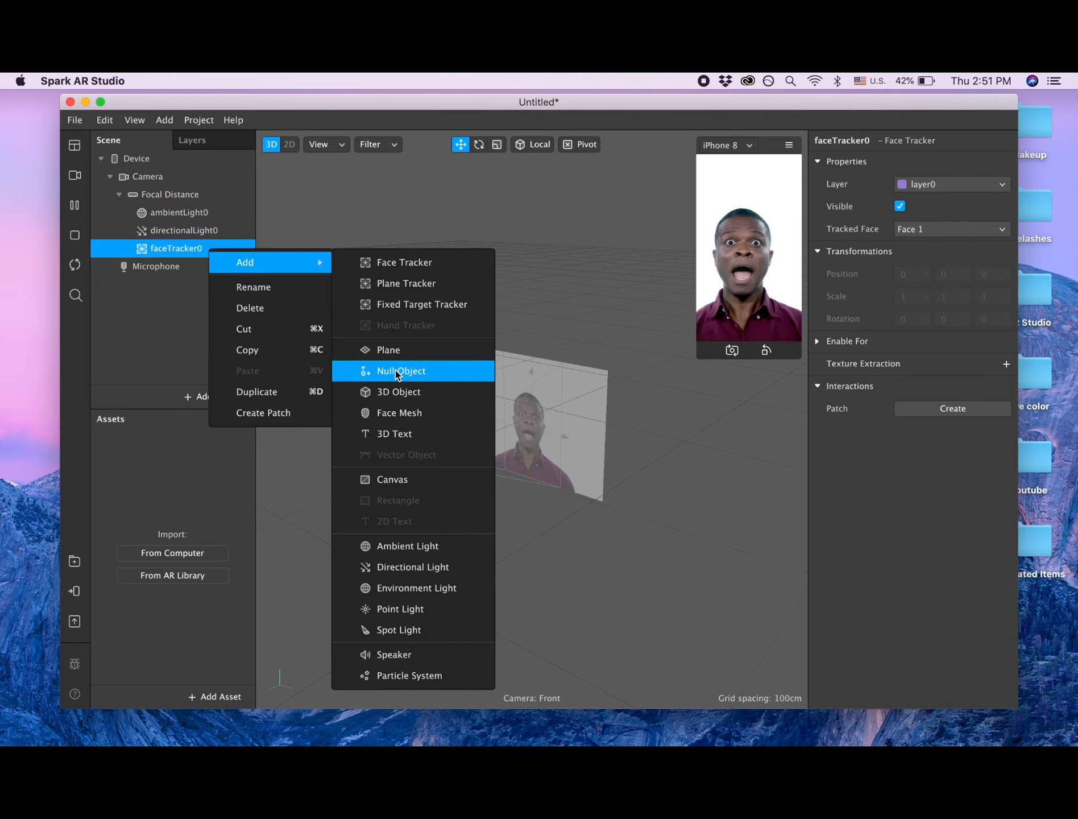
{"action": "mouse_move", "coordinate": [398, 412]}
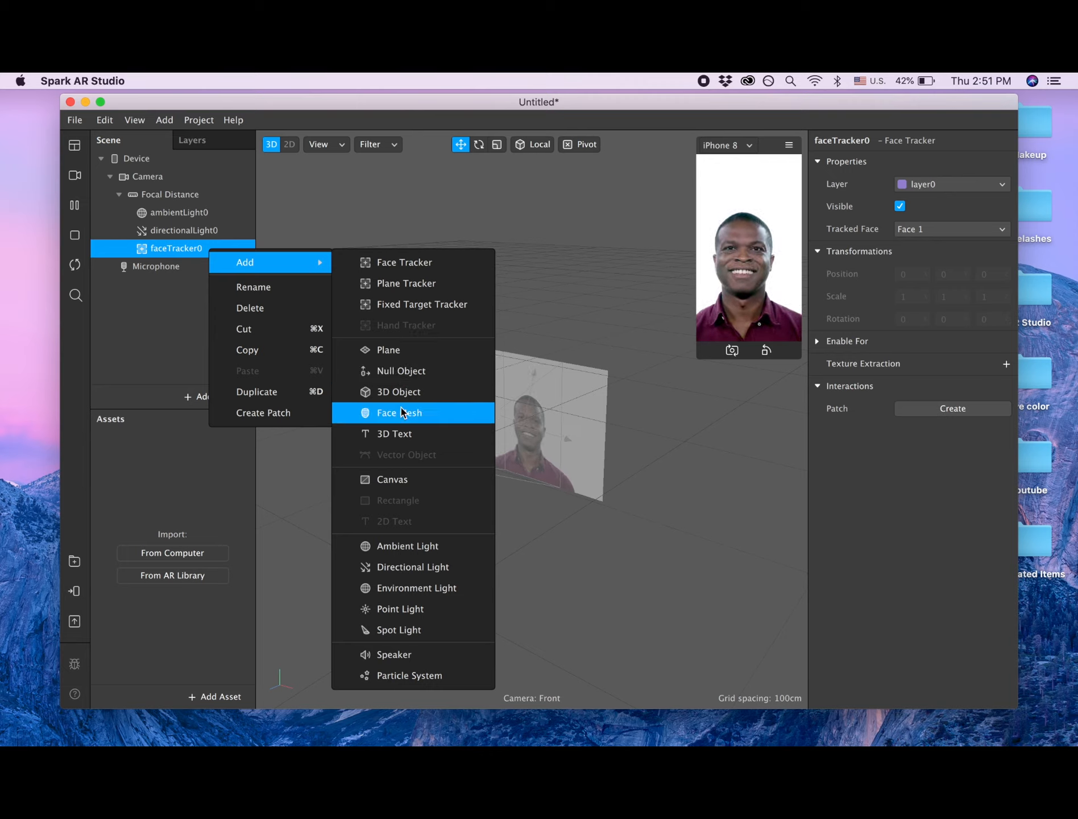
{"action": "left_click", "coordinate": [397, 412]}
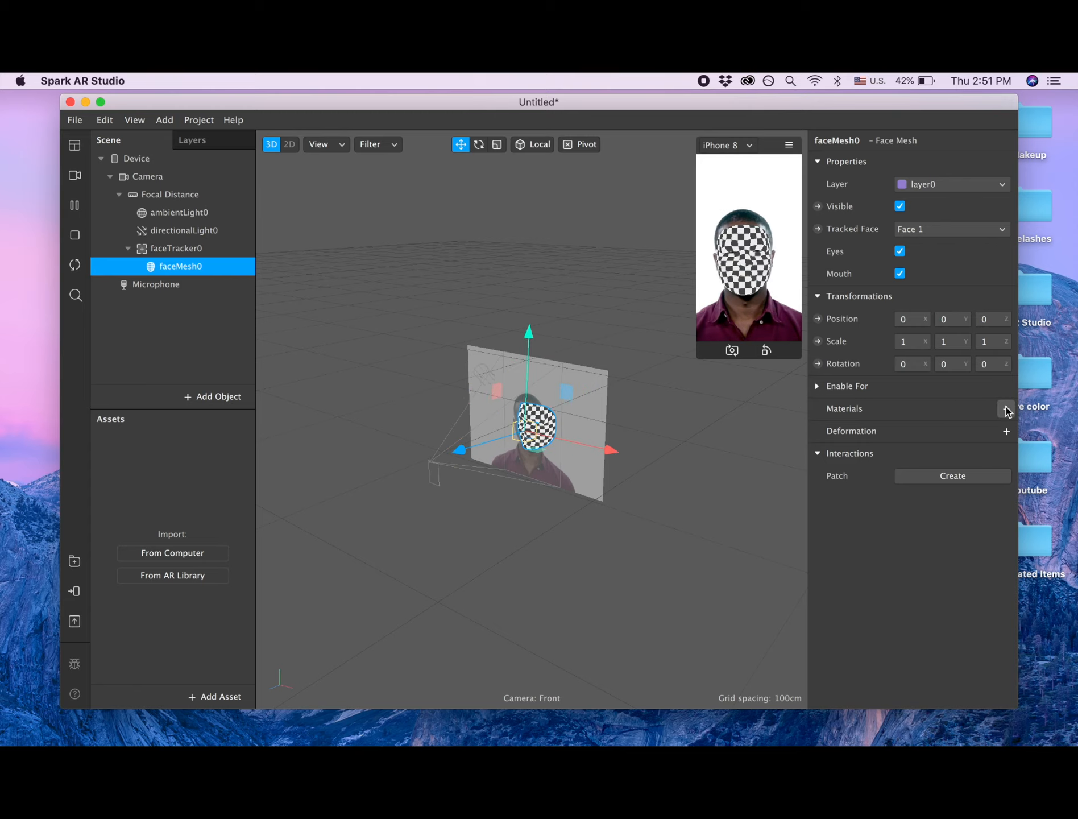
Add a 'retouch' material to faceMesh0 and set its shader type to Retouching.
{"action": "left_click", "coordinate": [1005, 408]}
{"action": "type", "text": "retouch"}
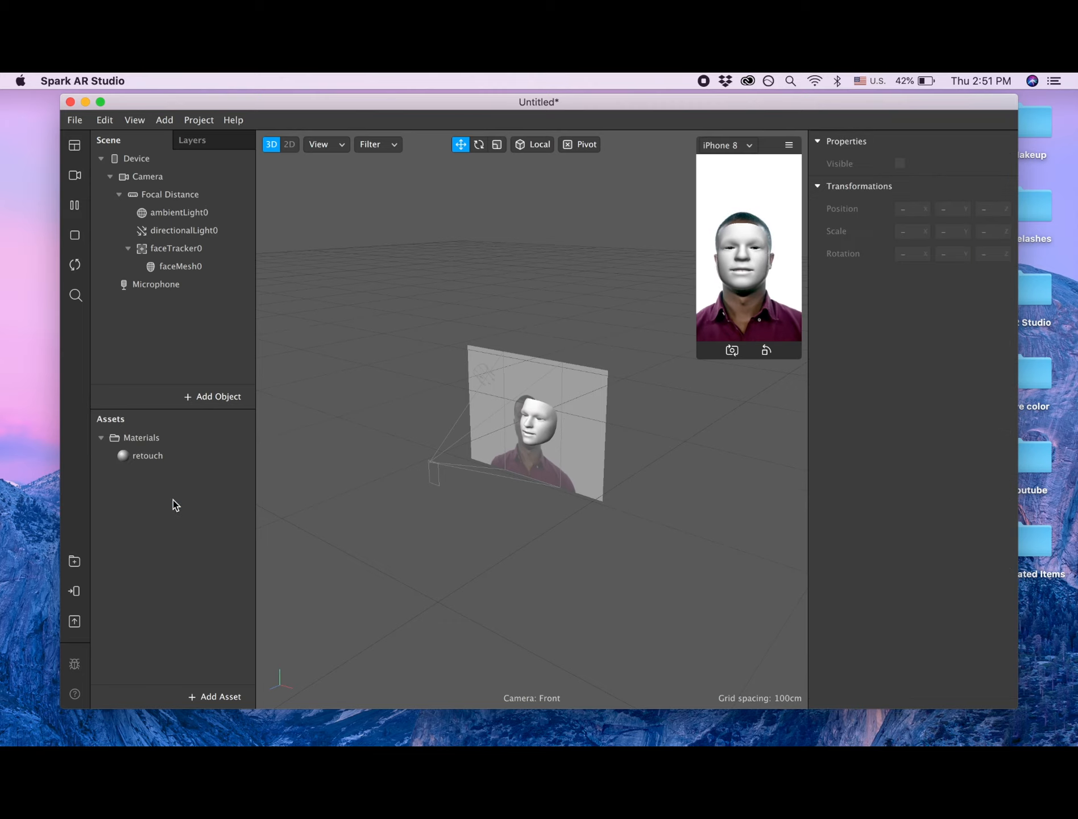
{"action": "left_click", "coordinate": [148, 454]}
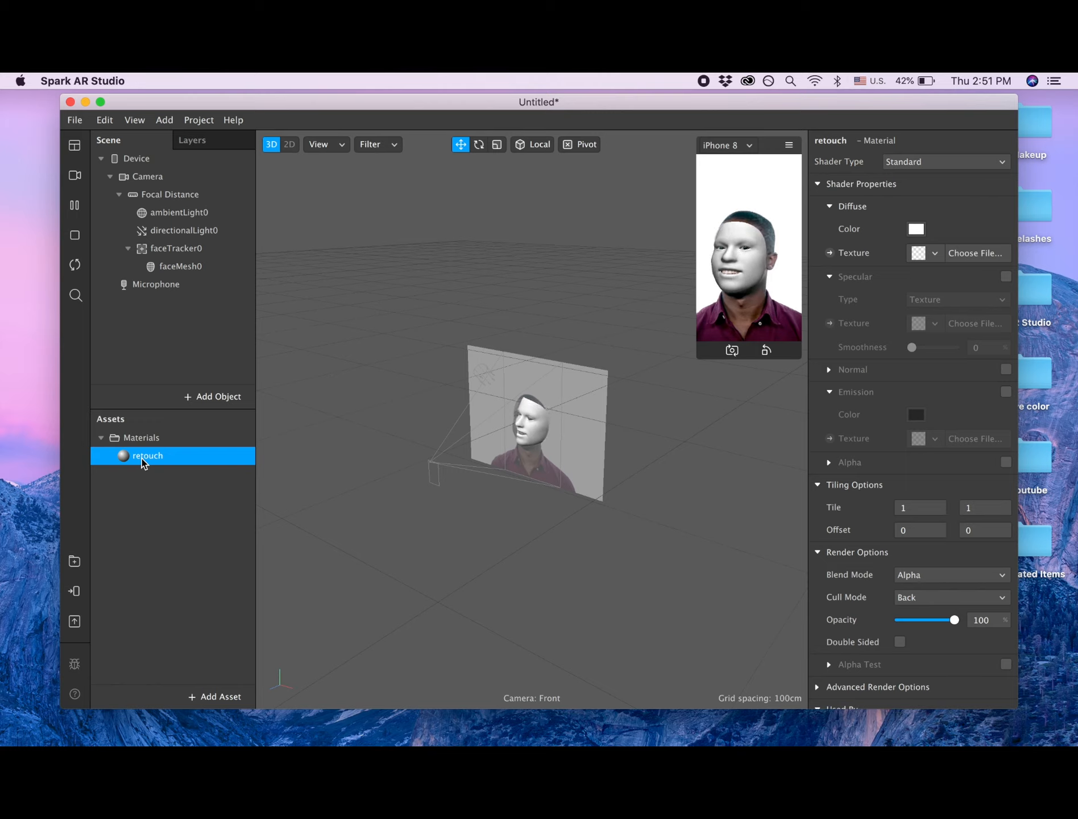
{"action": "left_click", "coordinate": [934, 253]}
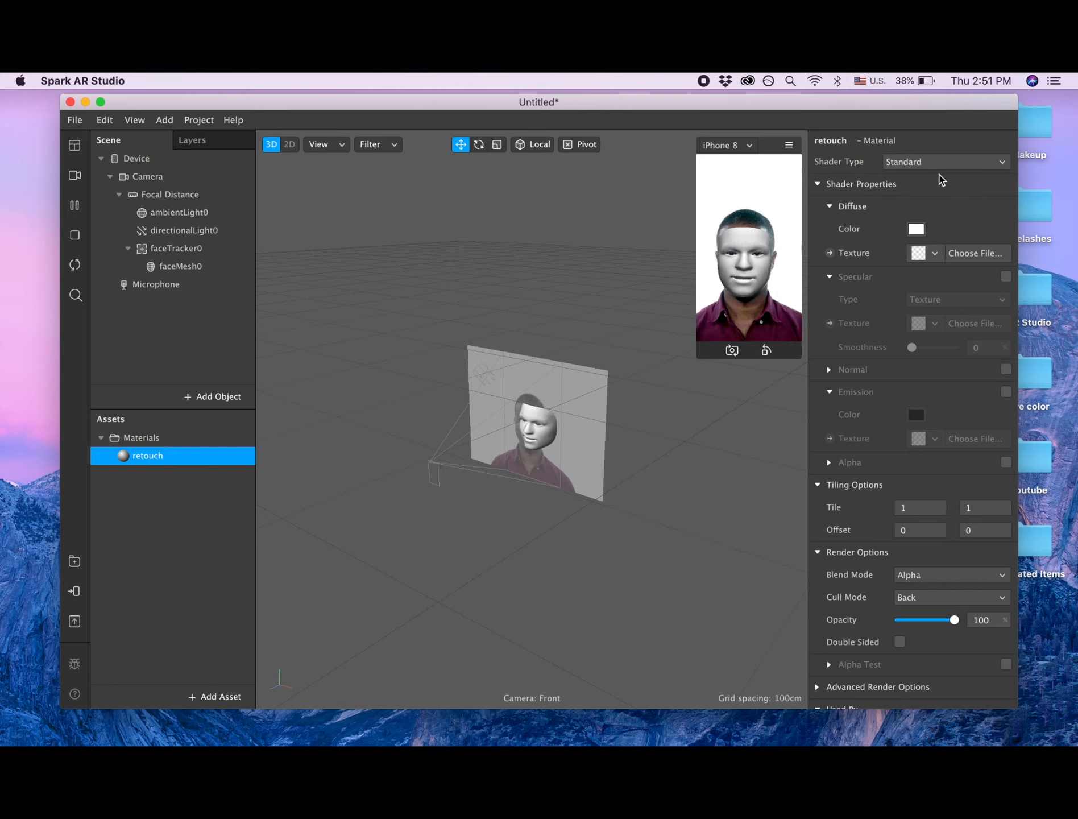
{"action": "left_click", "coordinate": [944, 161]}
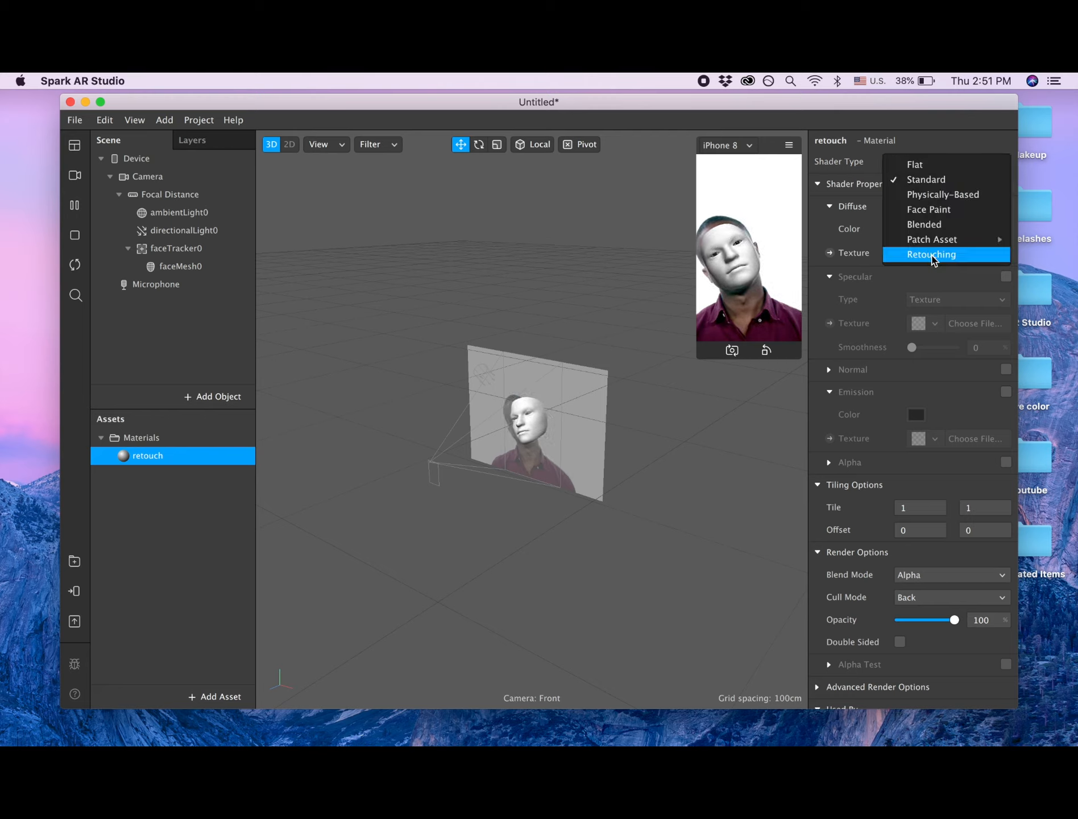
{"action": "left_click", "coordinate": [930, 254]}
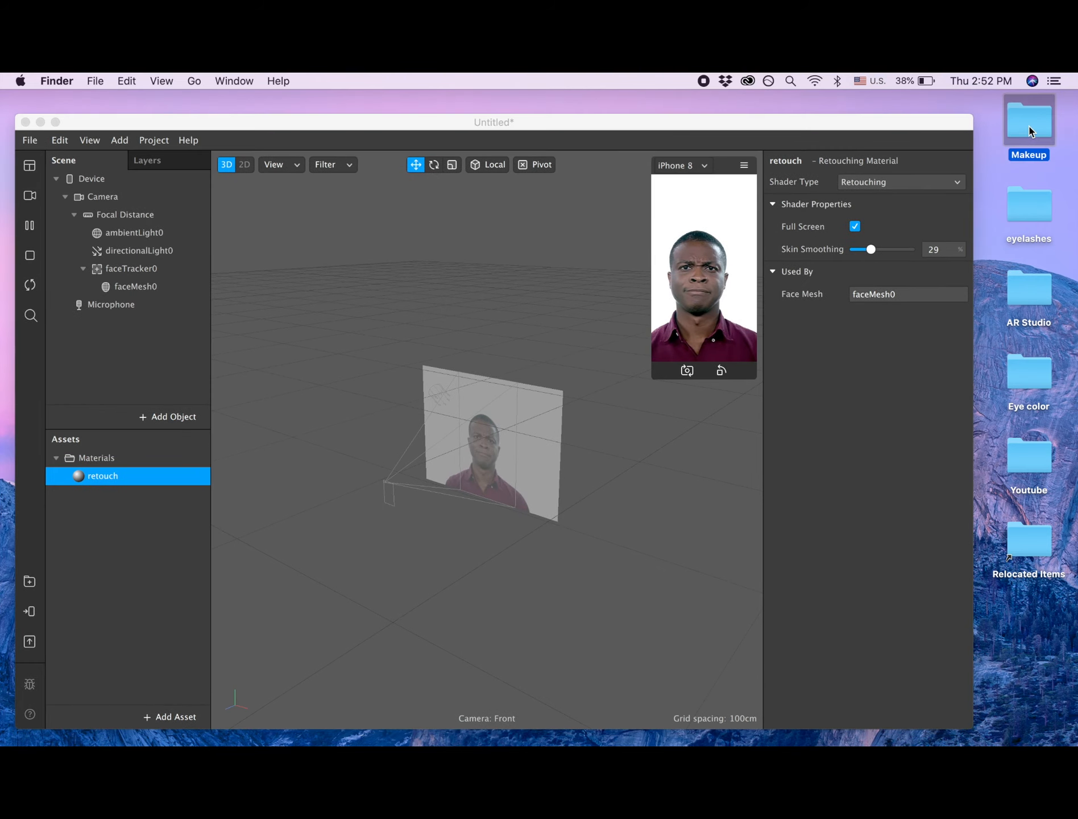
Open Makeup > blocks > block0(1) in Finder and bring block0 into Spark AR Studio's assets.
{"action": "double_click", "coordinate": [1029, 117]}
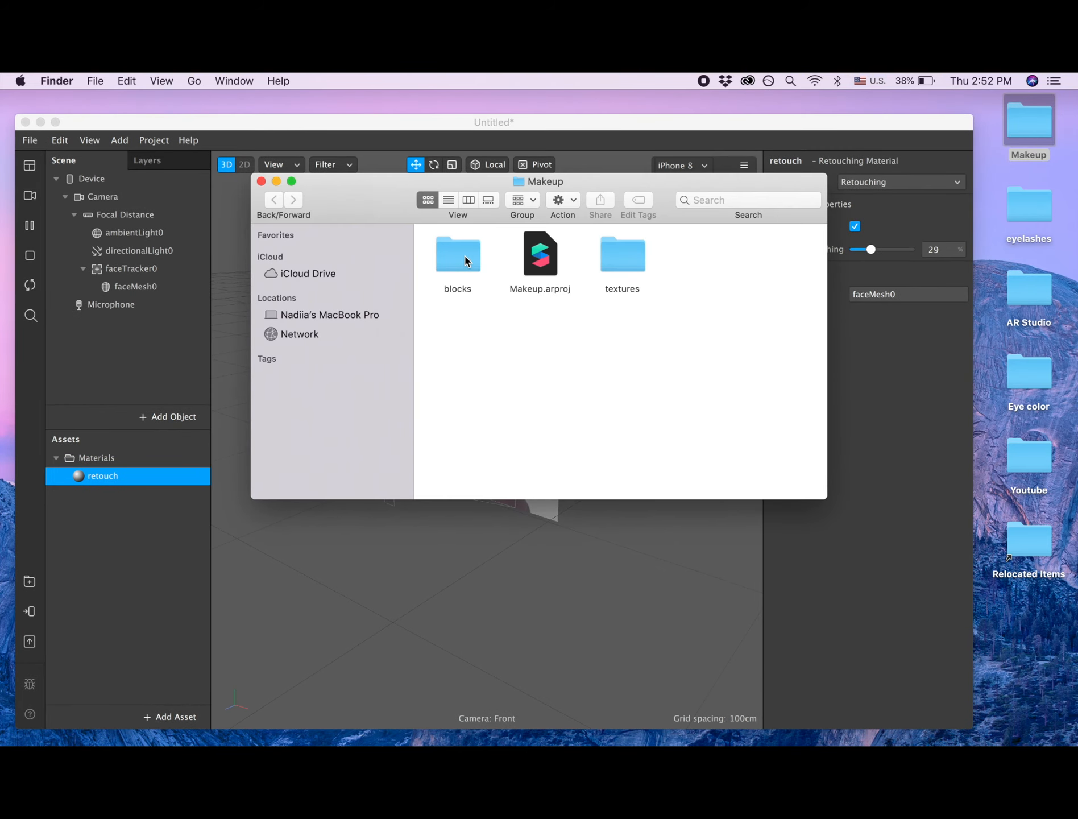
{"action": "double_click", "coordinate": [457, 253]}
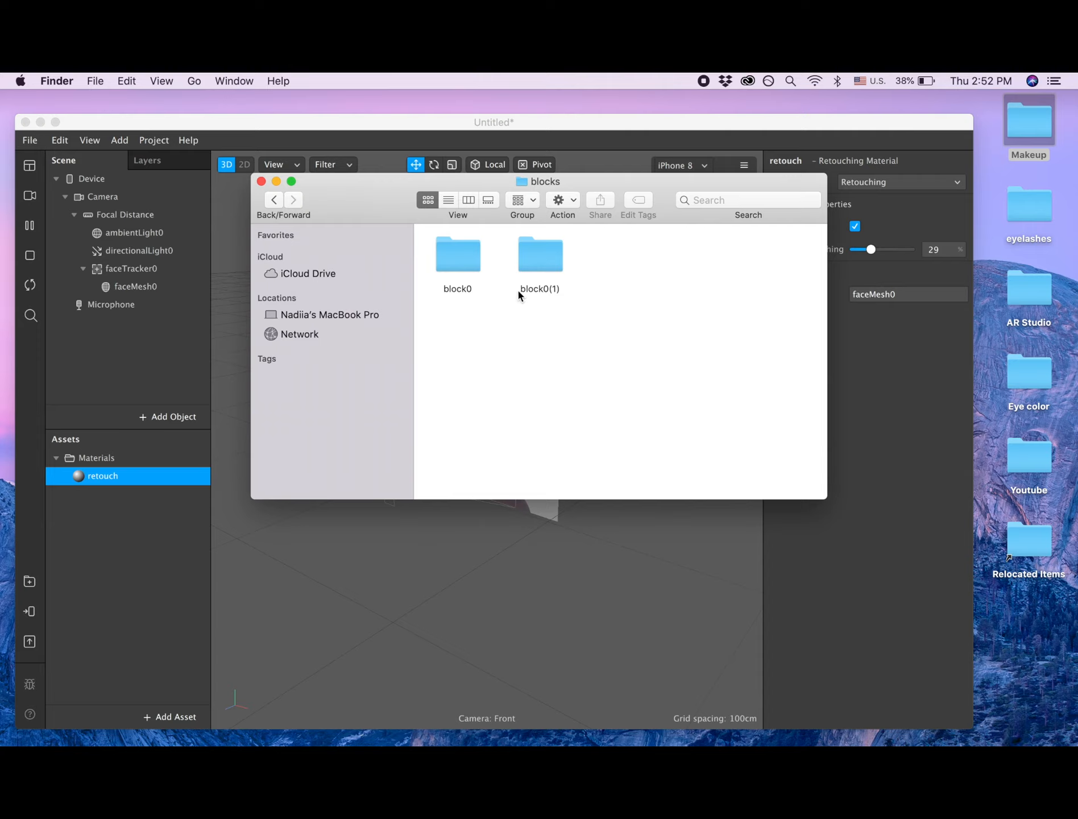
{"action": "left_click", "coordinate": [539, 254]}
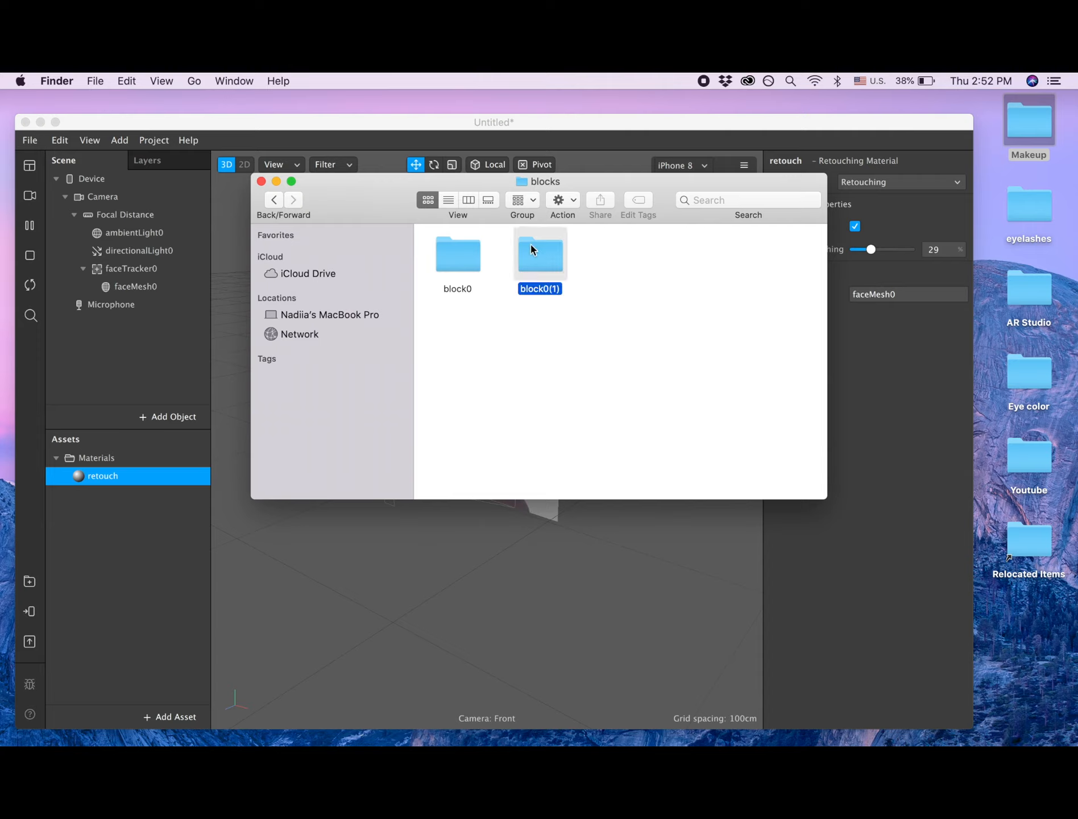
{"action": "double_click", "coordinate": [540, 253]}
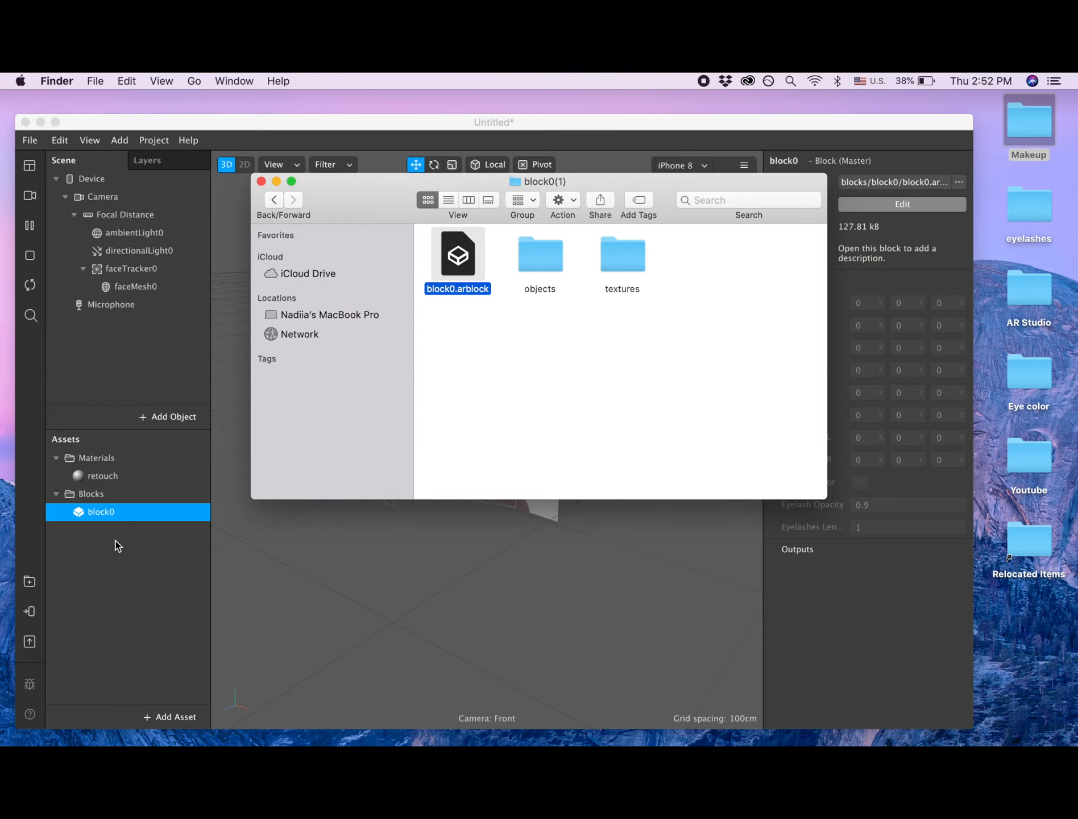
{"action": "left_click", "coordinate": [261, 181]}
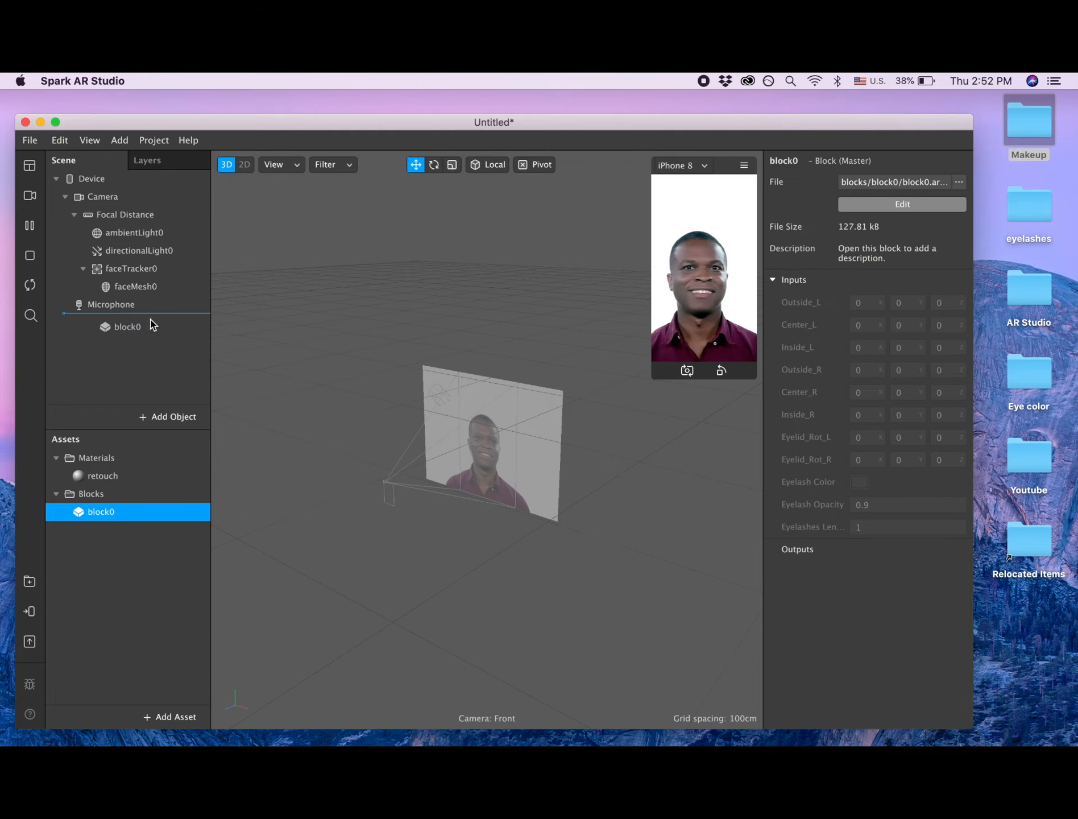
Select the block0 instance placed under faceTracker0 in the Scene panel.
{"action": "left_click", "coordinate": [130, 268]}
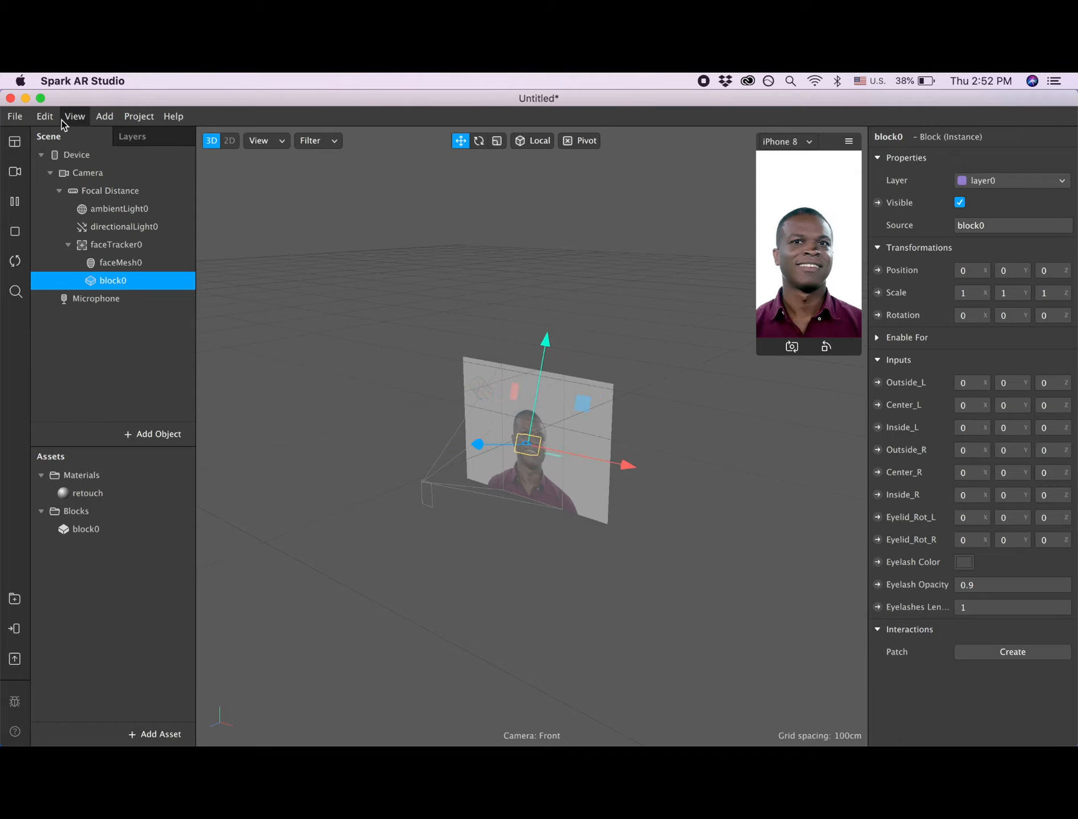
Show the Patch Editor and add faceTracker0 to it as a patch.
{"action": "left_click", "coordinate": [74, 115]}
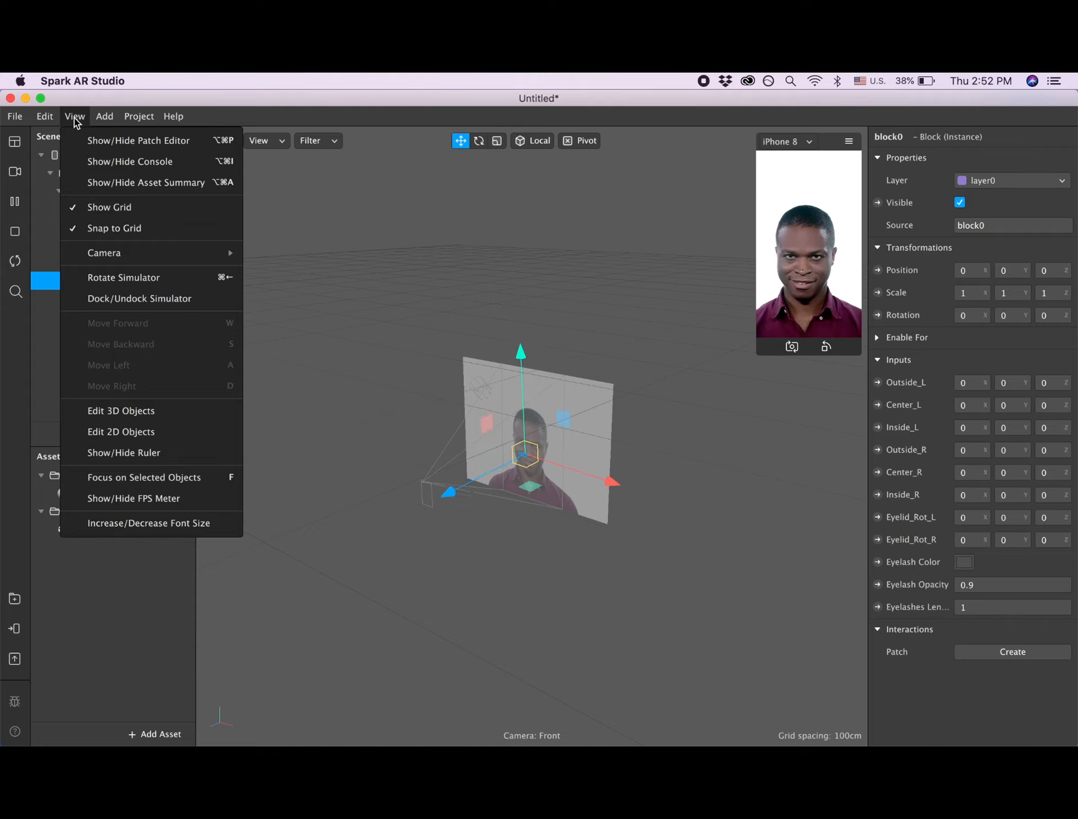
{"action": "mouse_move", "coordinate": [138, 141]}
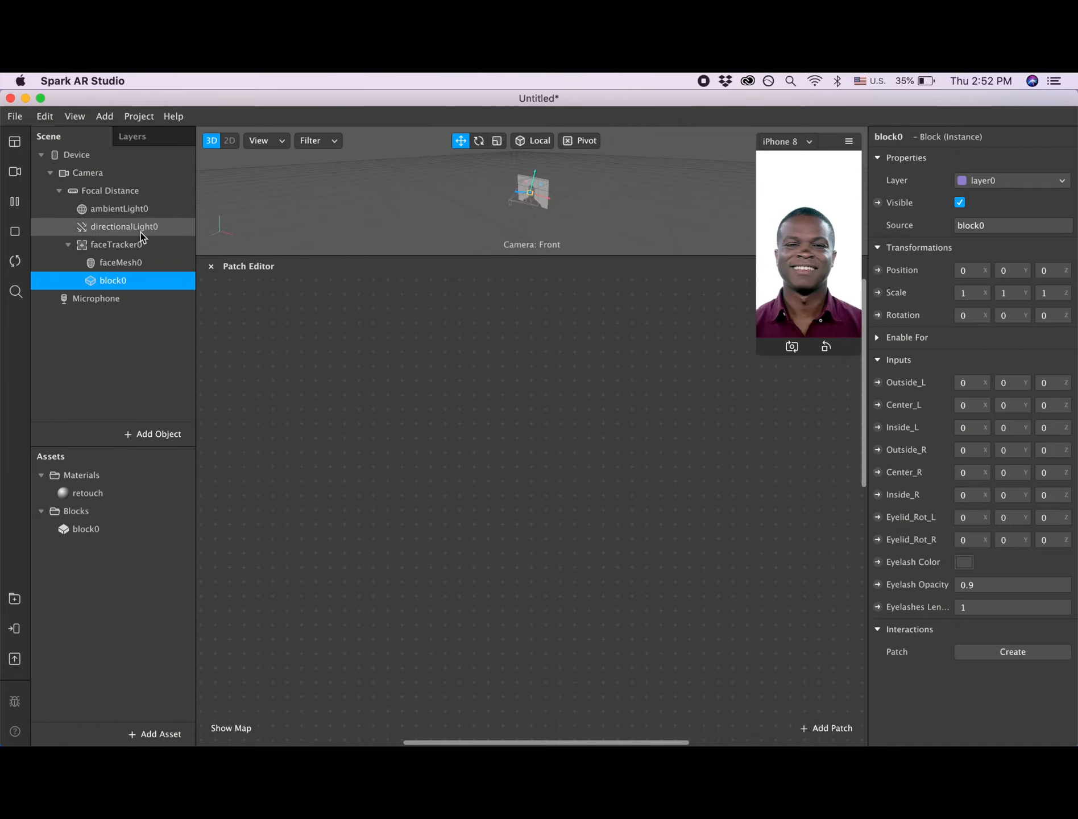
{"action": "left_click", "coordinate": [116, 245]}
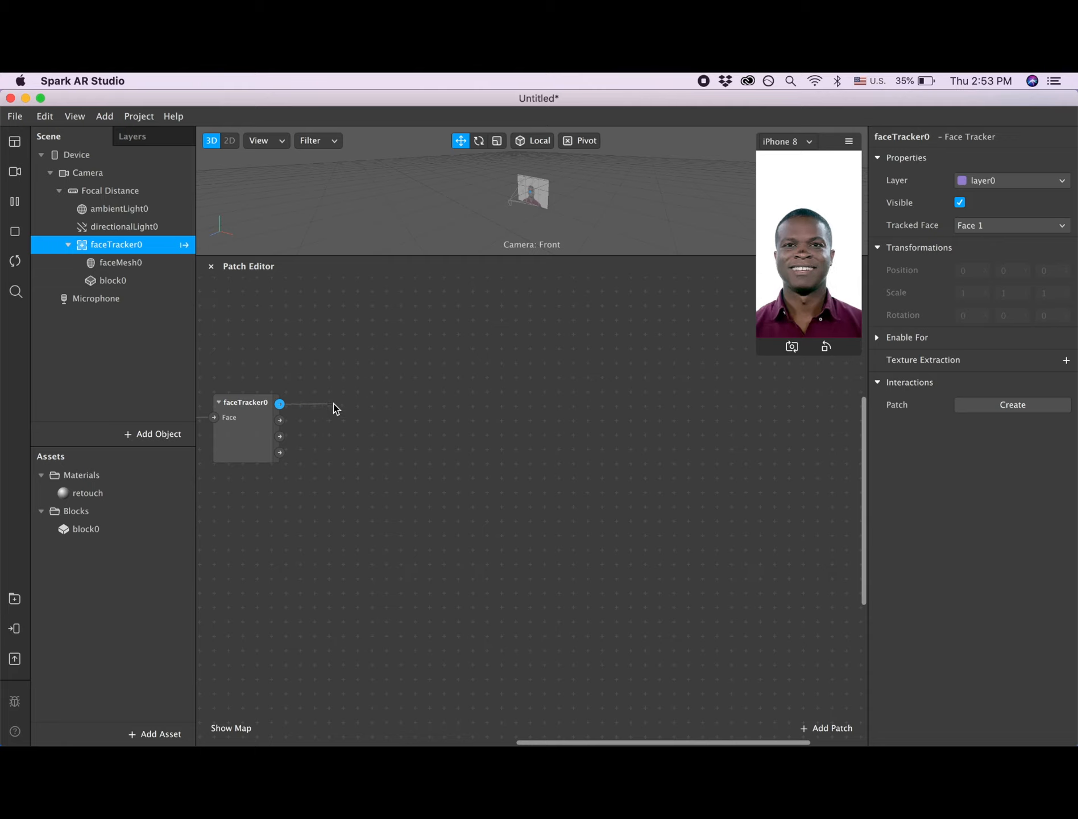
Search patches for 'Eyelid', add it, and connect faceTracker0's Face output to it.
{"action": "left_click", "coordinate": [826, 727]}
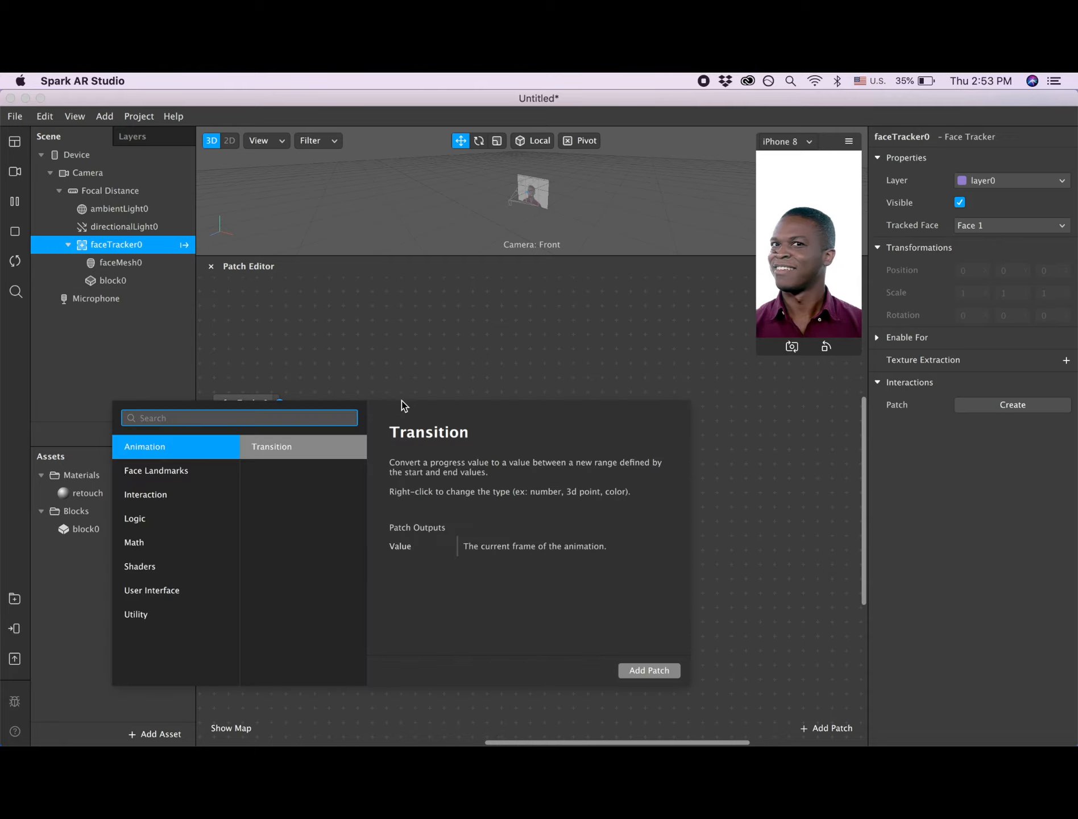
{"action": "type", "text": "e"}
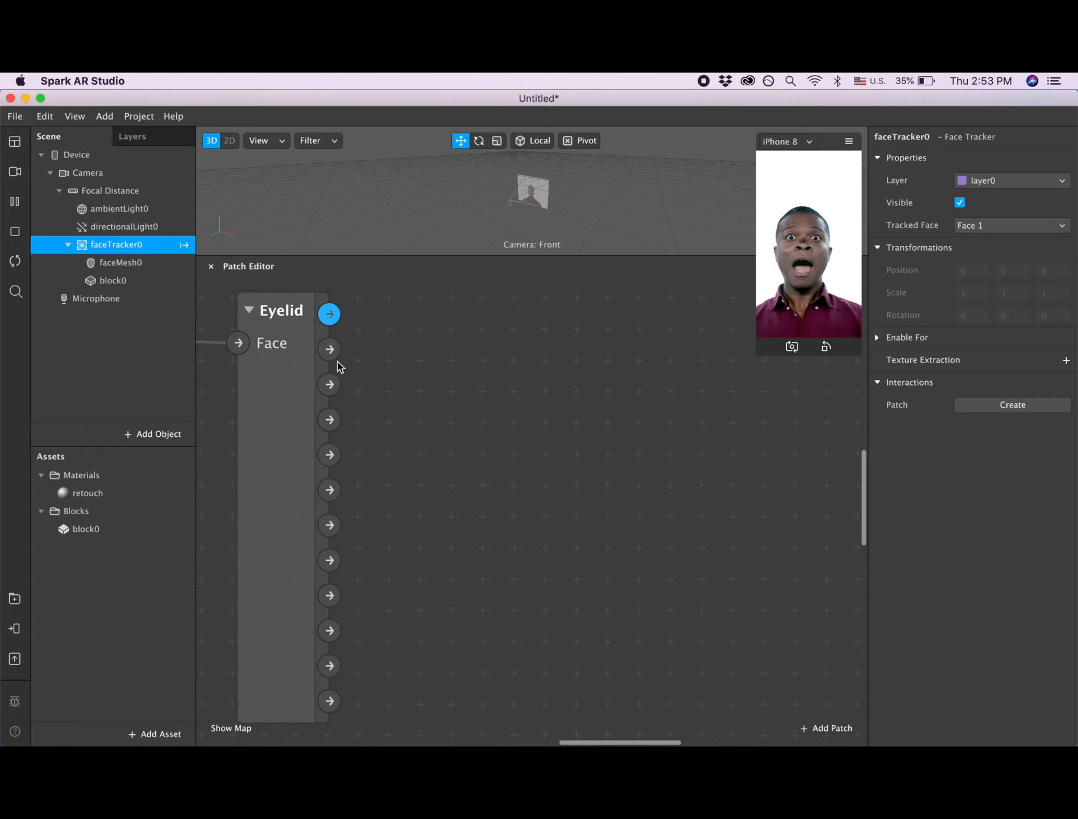
{"action": "left_click", "coordinate": [329, 315]}
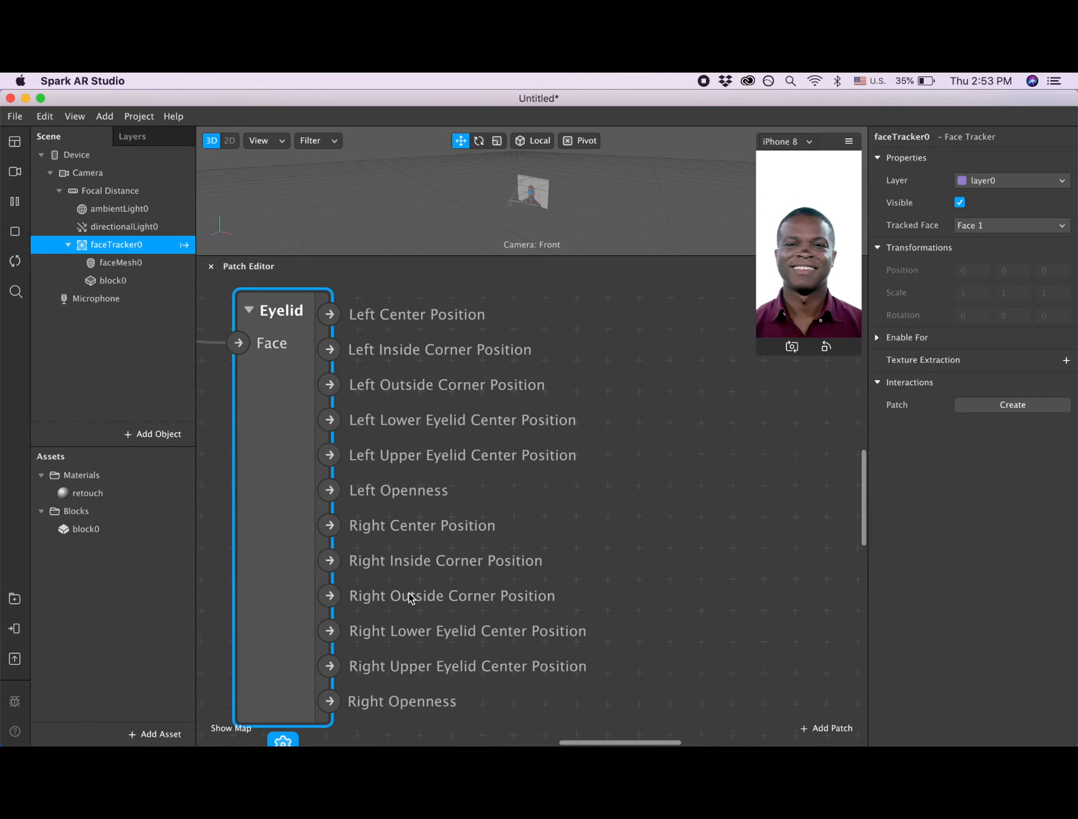
{"action": "left_click", "coordinate": [113, 280]}
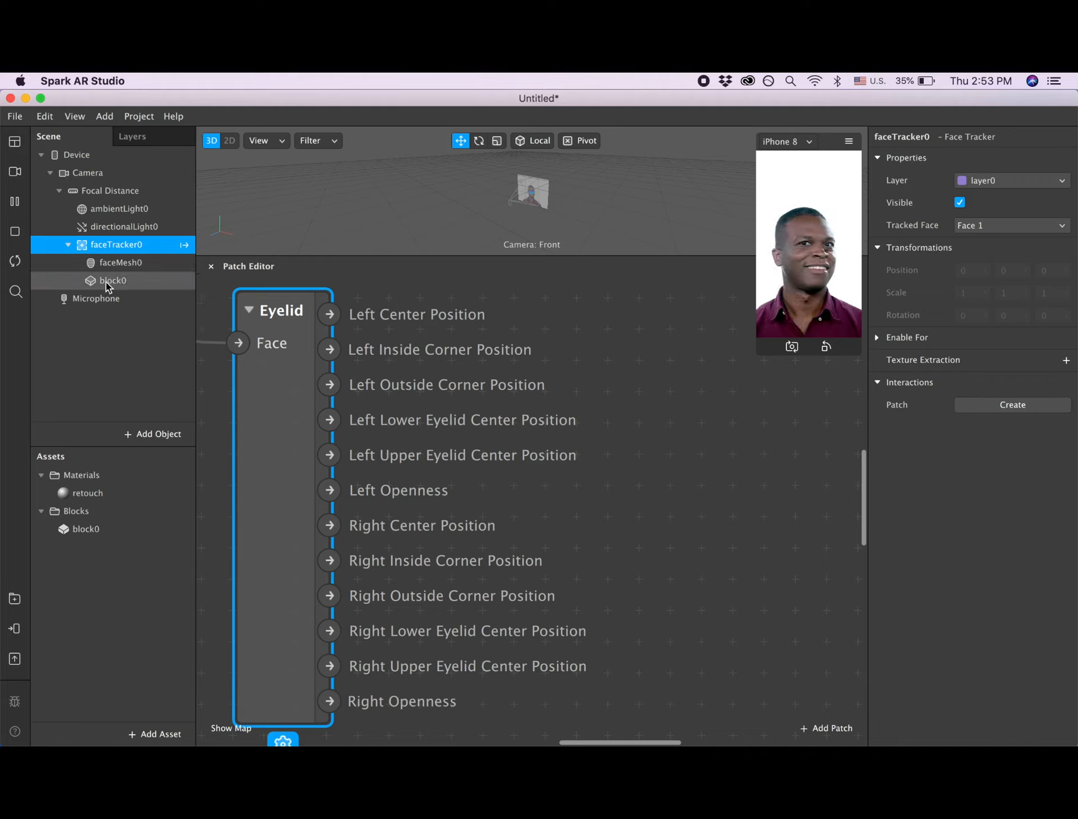
Select block0 and create patches for its Center_L, Inside_L and Outside_R inputs.
{"action": "left_click", "coordinate": [112, 280]}
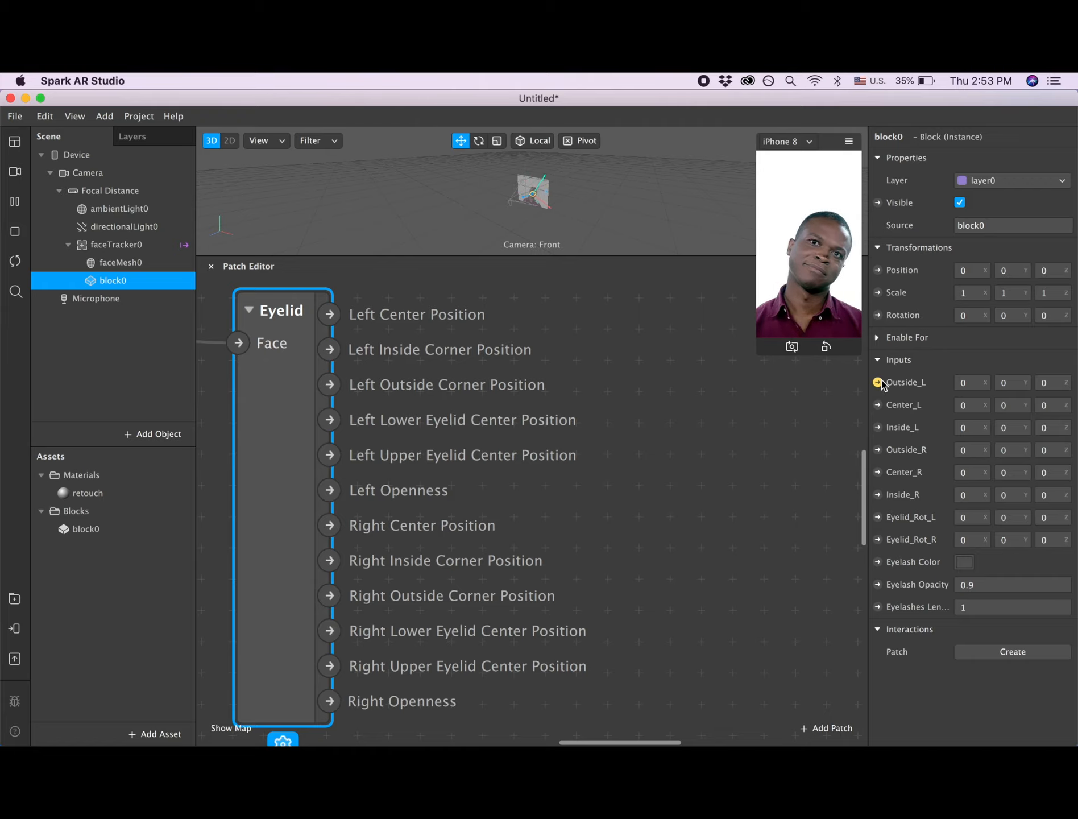
{"action": "left_click", "coordinate": [878, 405]}
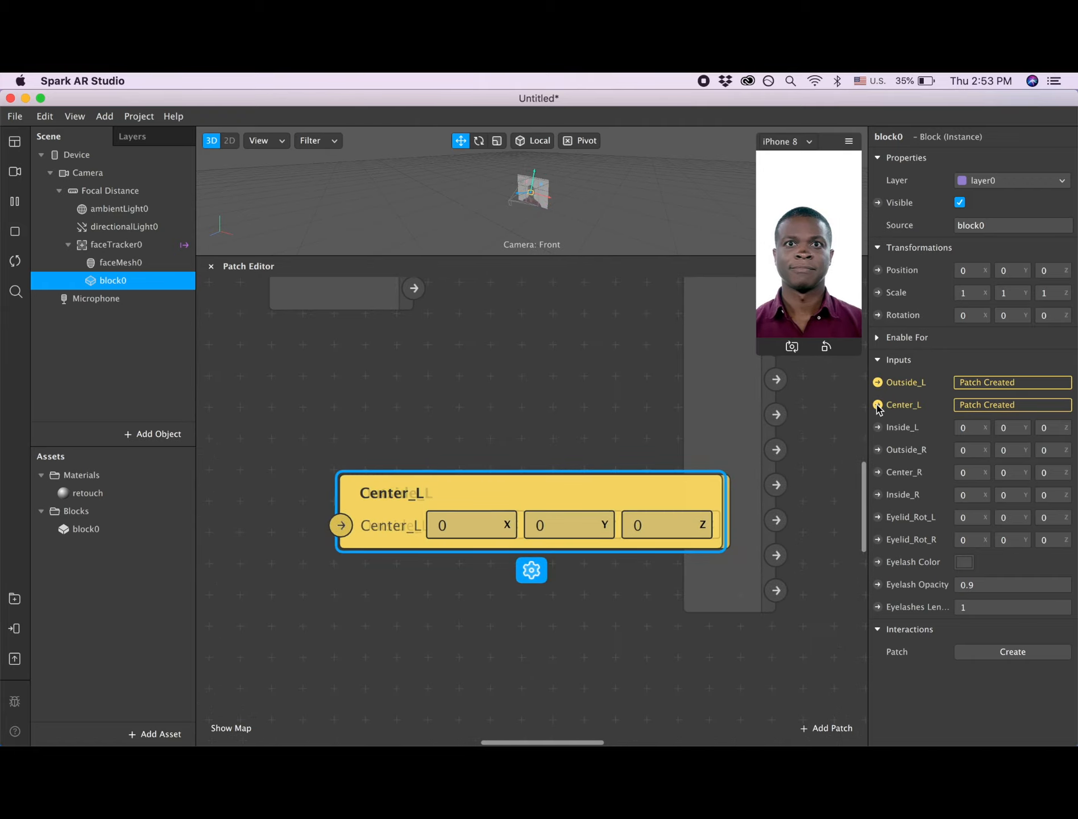
{"action": "left_click", "coordinate": [878, 427]}
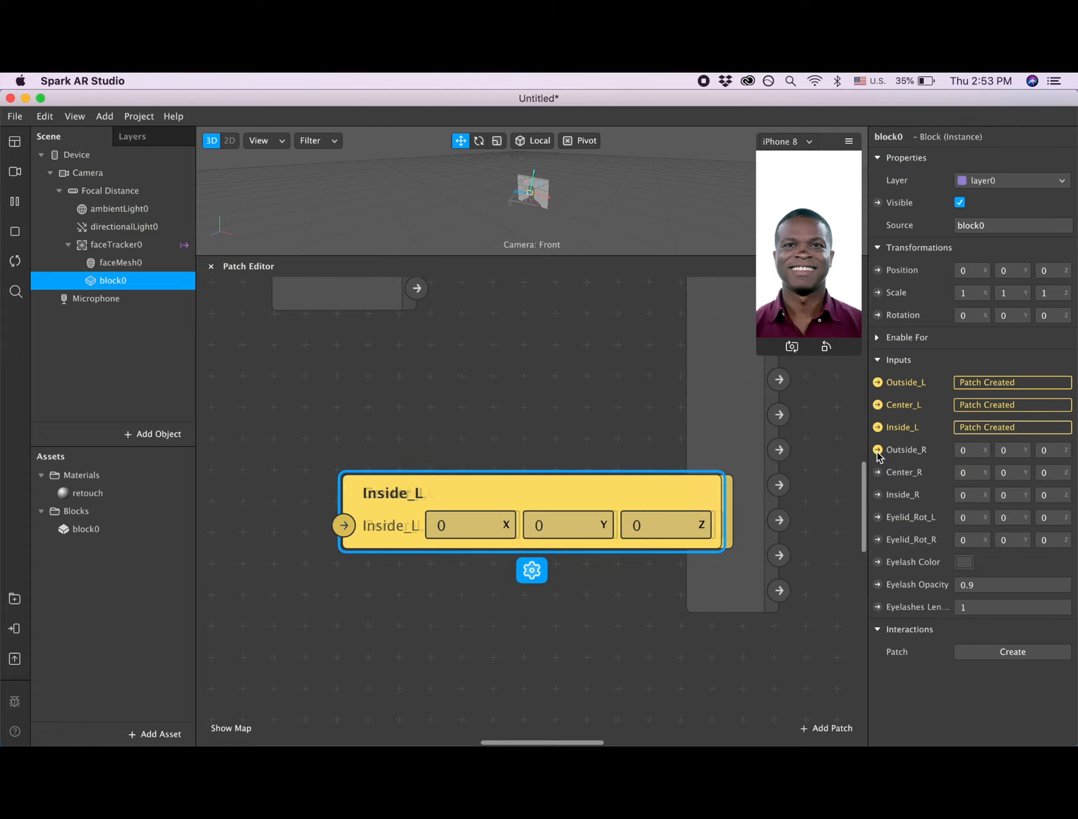
{"action": "left_click", "coordinate": [878, 450]}
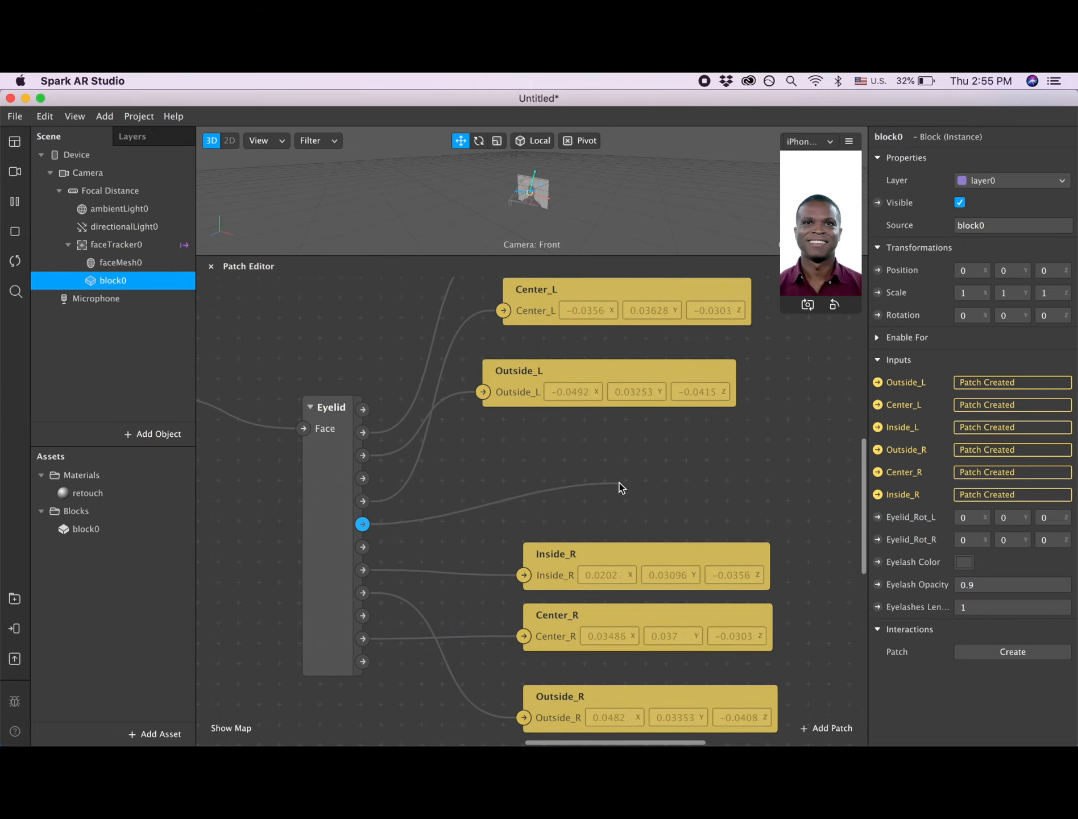
Search patches for 'tra' and add a Transition patch to the graph.
{"action": "left_click", "coordinate": [831, 727]}
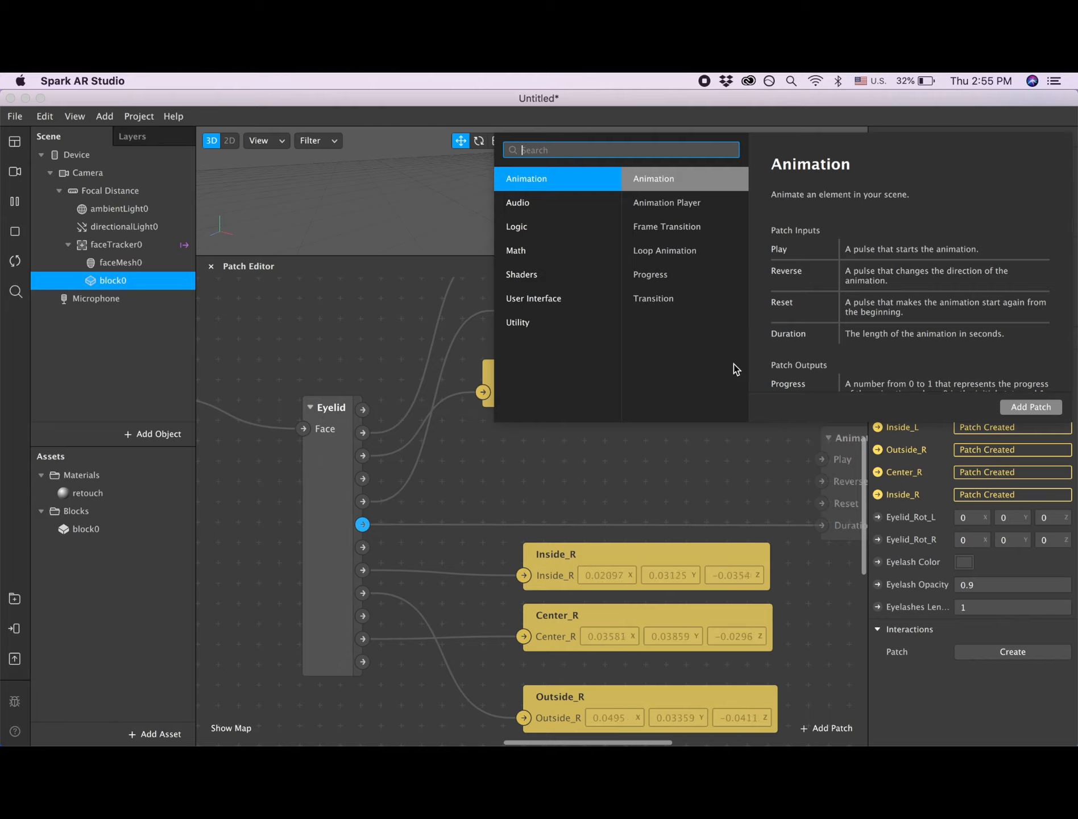
{"action": "type", "text": "t"}
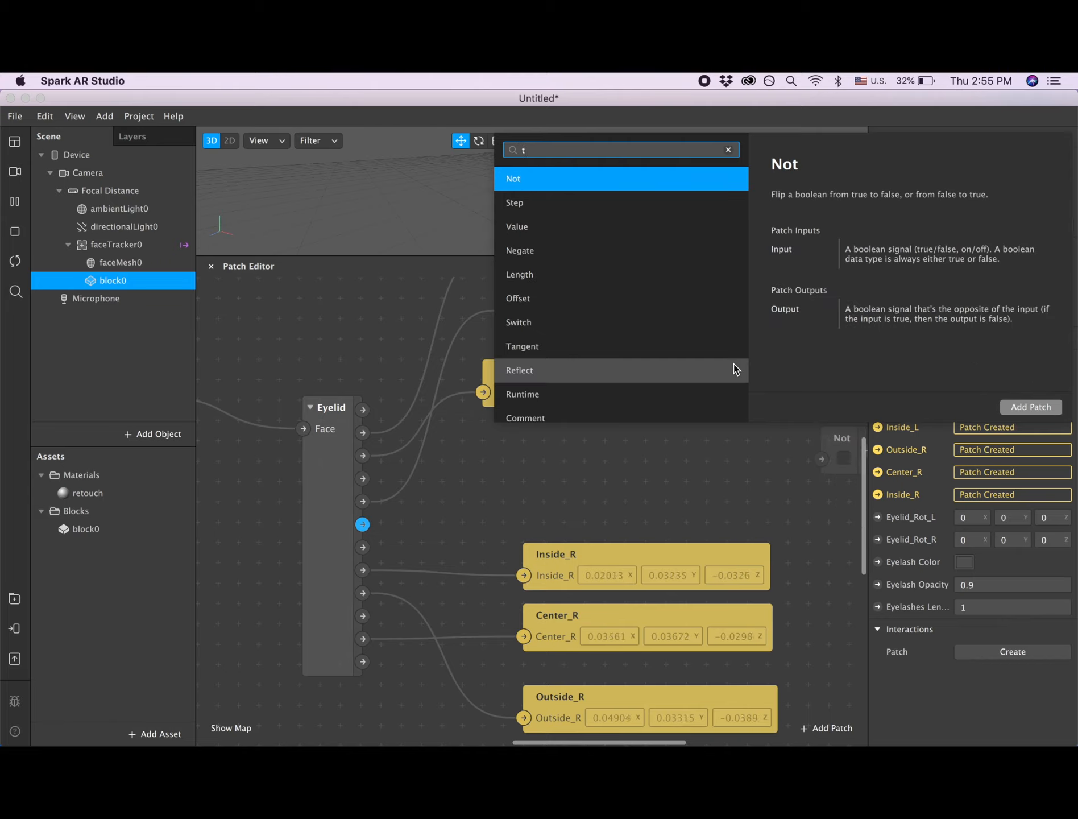
{"action": "type", "text": "ra"}
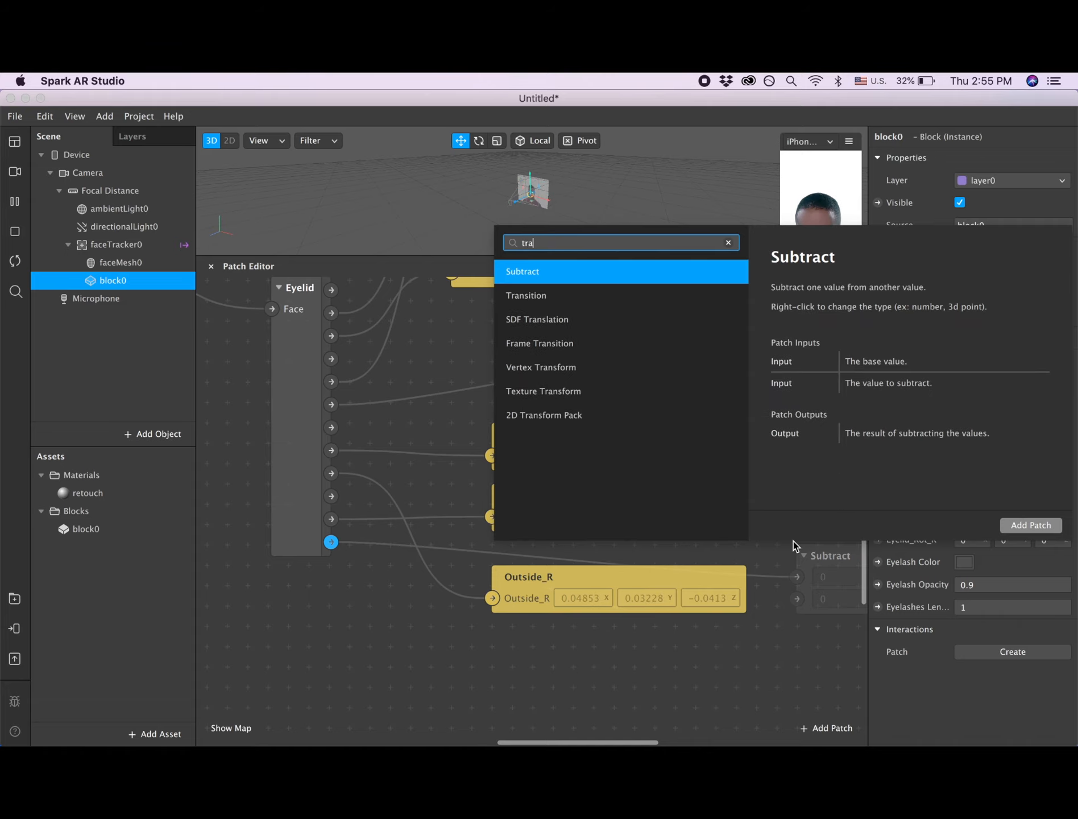
{"action": "left_click", "coordinate": [526, 295]}
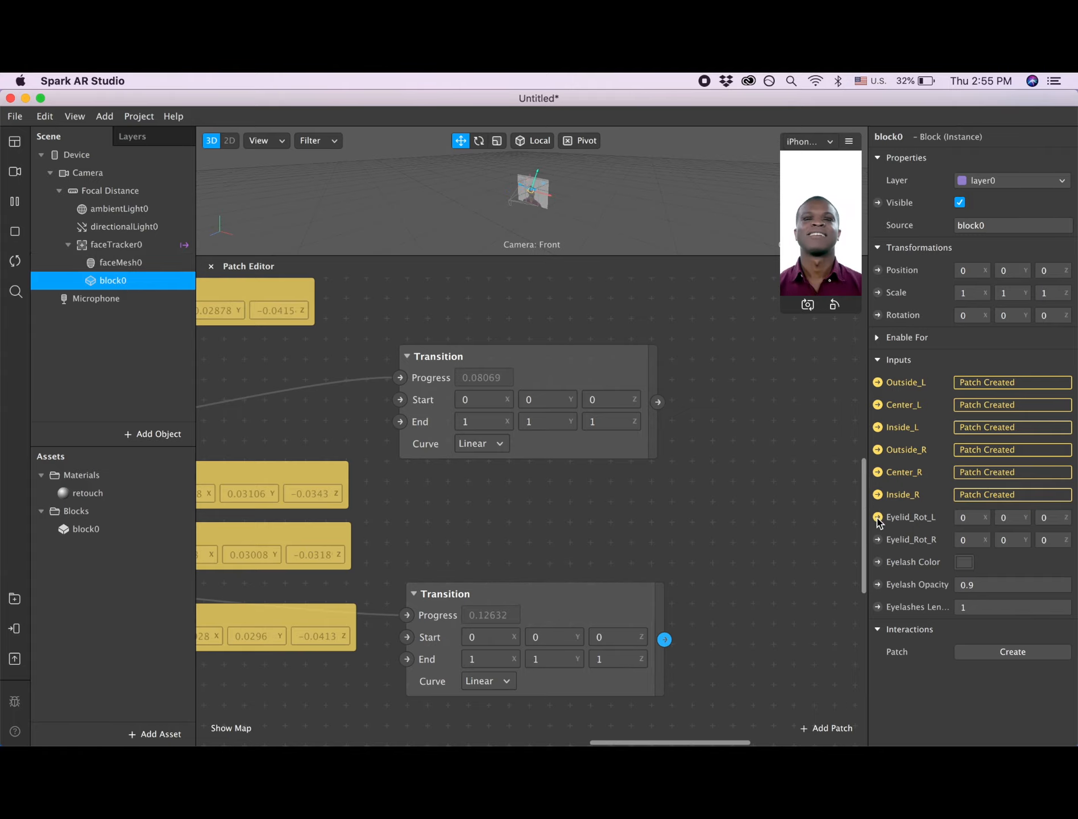
Create an Eyelid_Rot_L patch for block0 and scroll the Patch Editor view.
{"action": "left_click", "coordinate": [877, 517]}
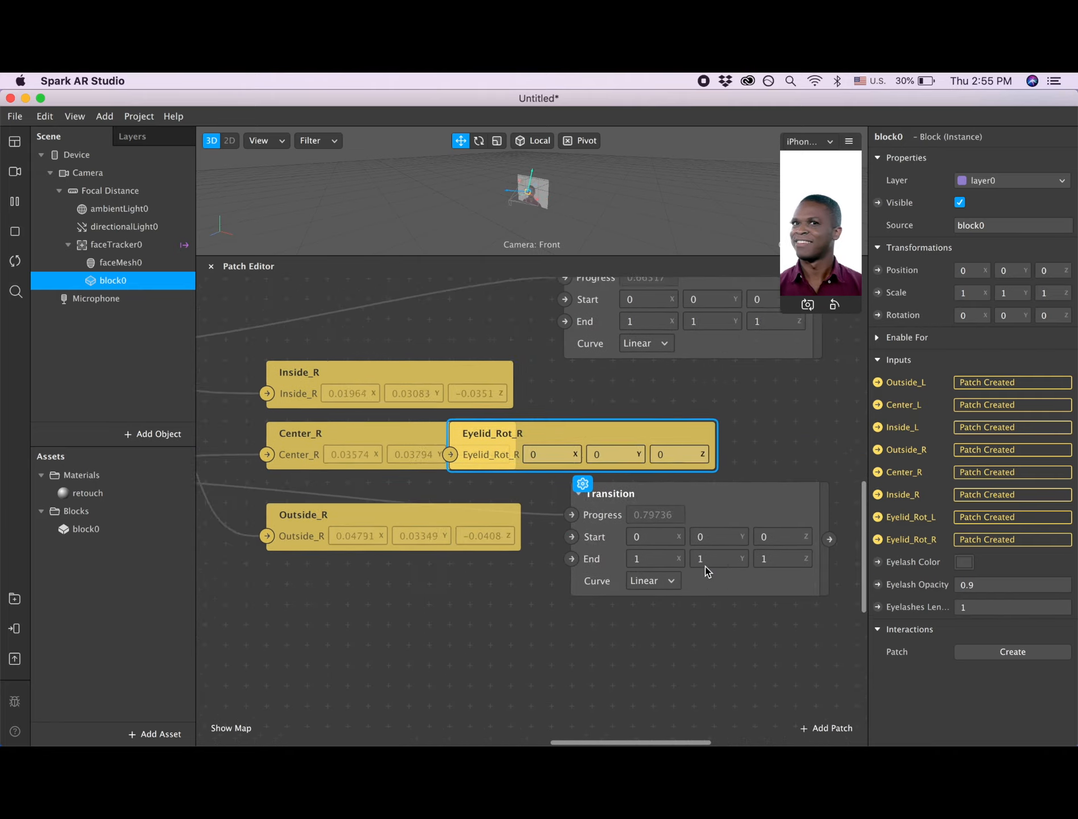
{"action": "scroll", "scroll_direction": "right", "scroll_amount": 3}
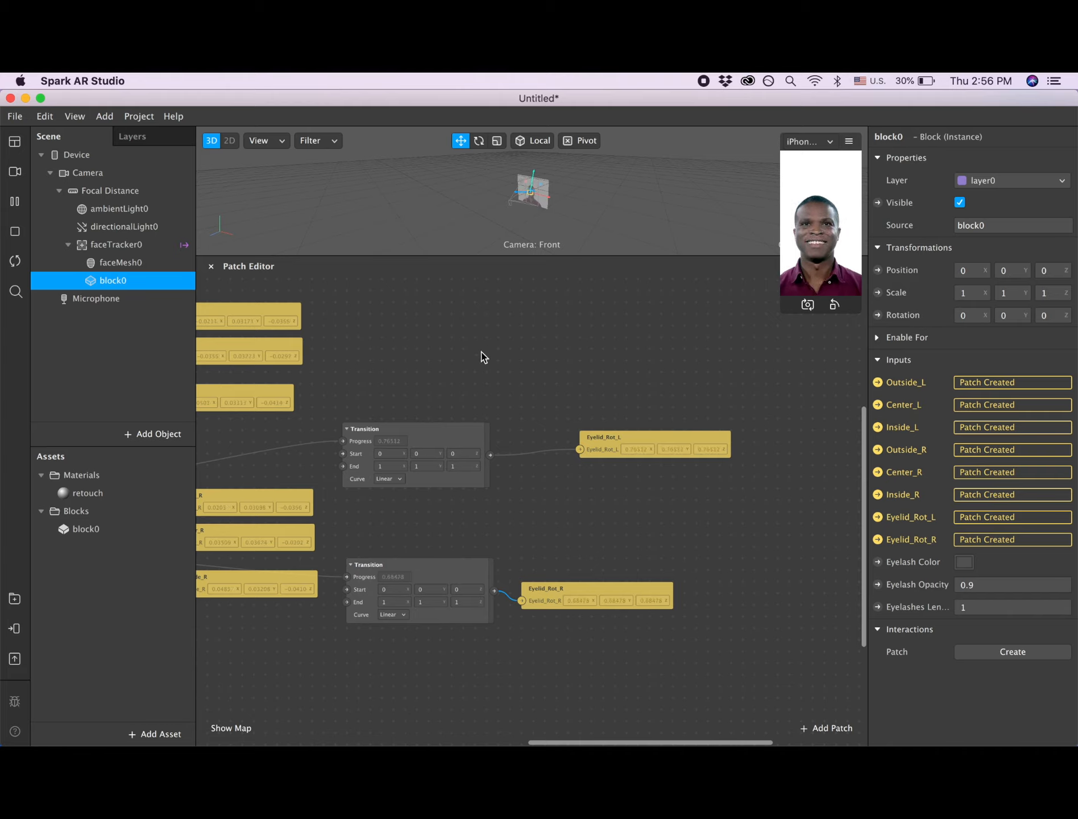
Set Start X to 50 and End X to -20 in the upper and lower Transition patches.
{"action": "left_click", "coordinate": [382, 453]}
{"action": "type", "text": "-20"}
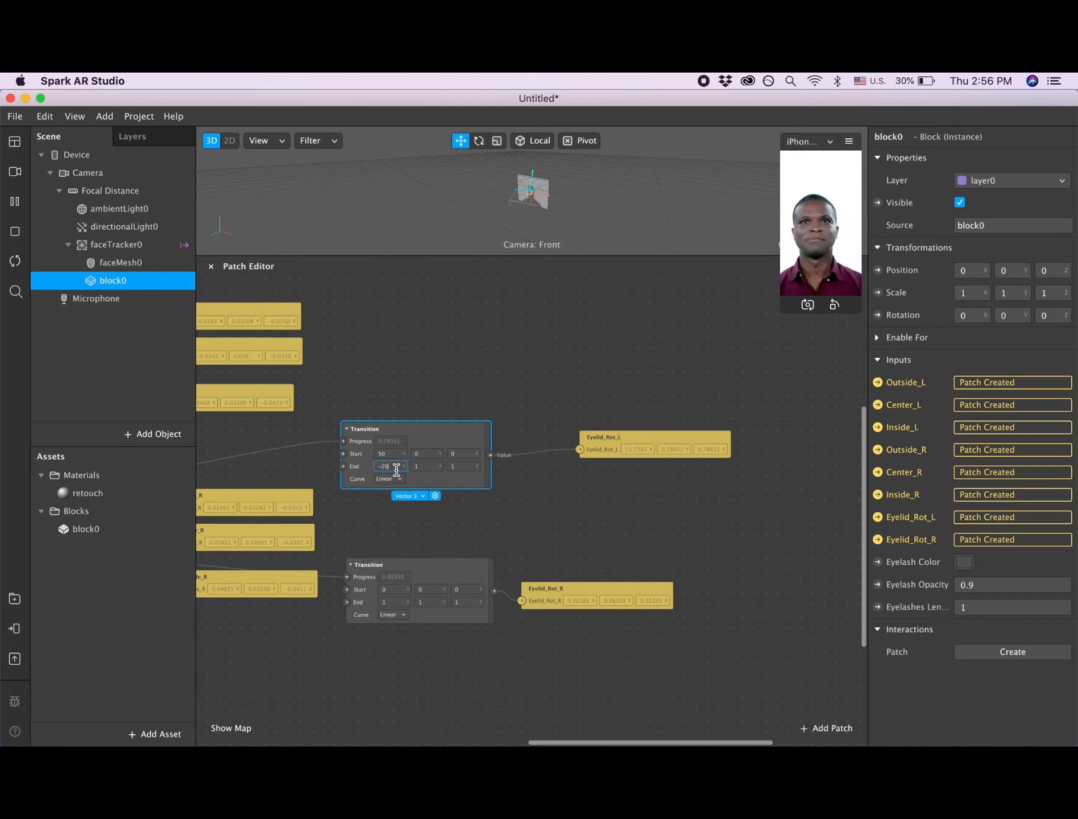
{"action": "left_click", "coordinate": [392, 589]}
{"action": "type", "text": "50"}
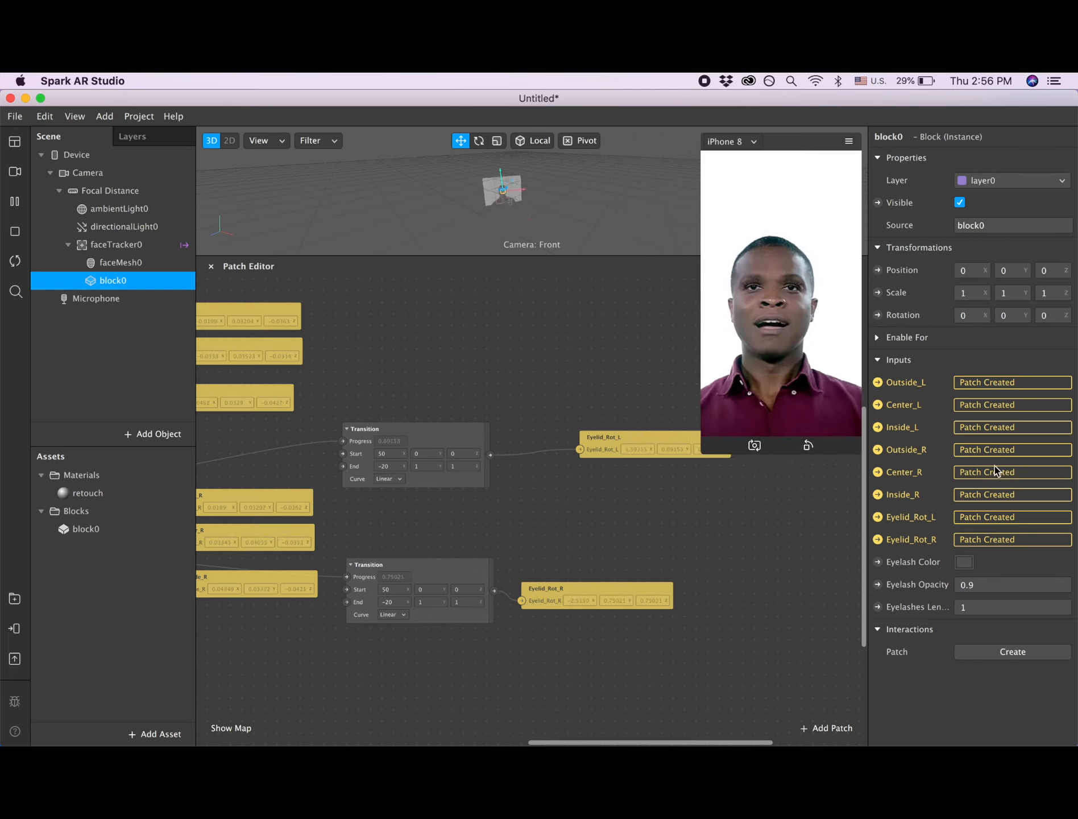
Change the eyelash colour to magenta after briefly trying blue.
{"action": "left_click", "coordinate": [965, 561]}
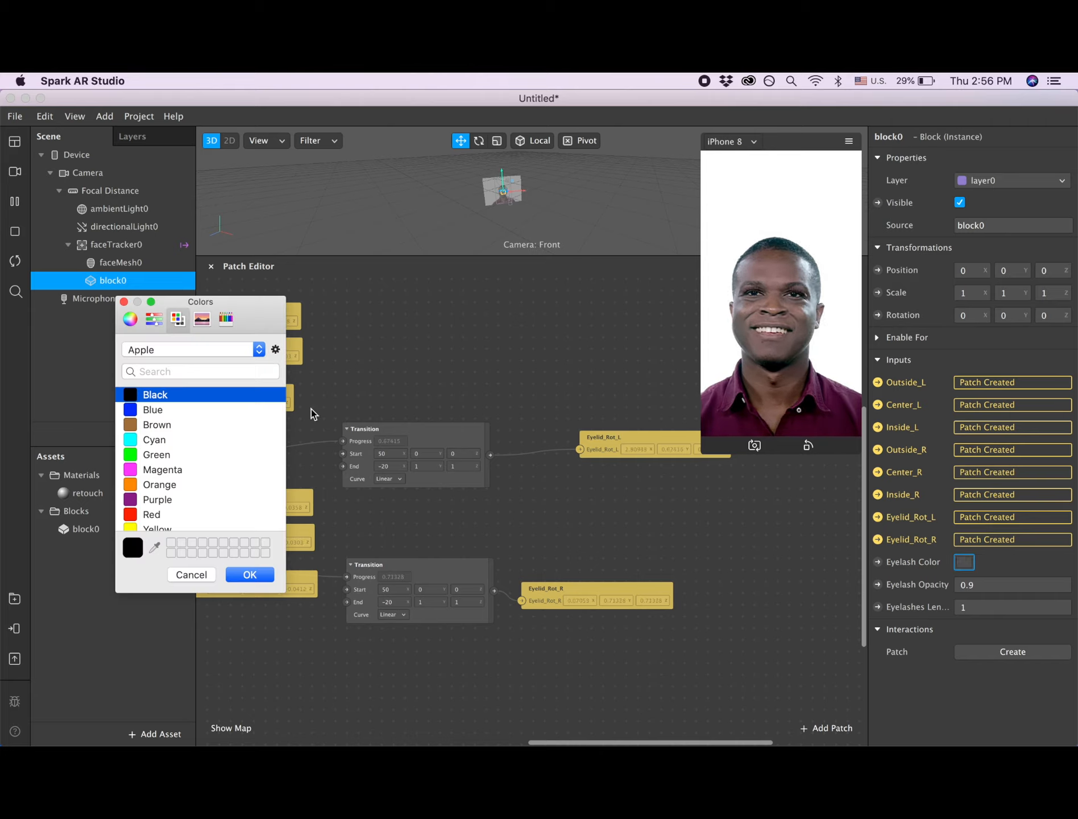
{"action": "left_click", "coordinate": [152, 410]}
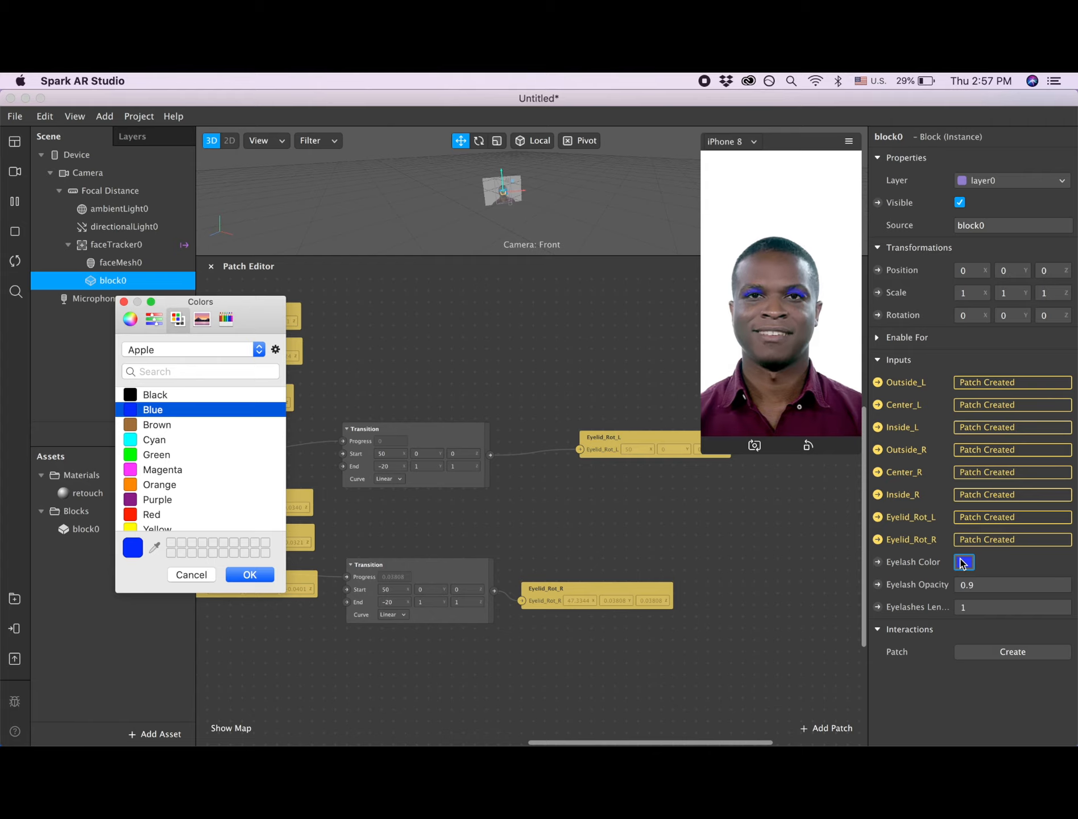
{"action": "left_click", "coordinate": [162, 470]}
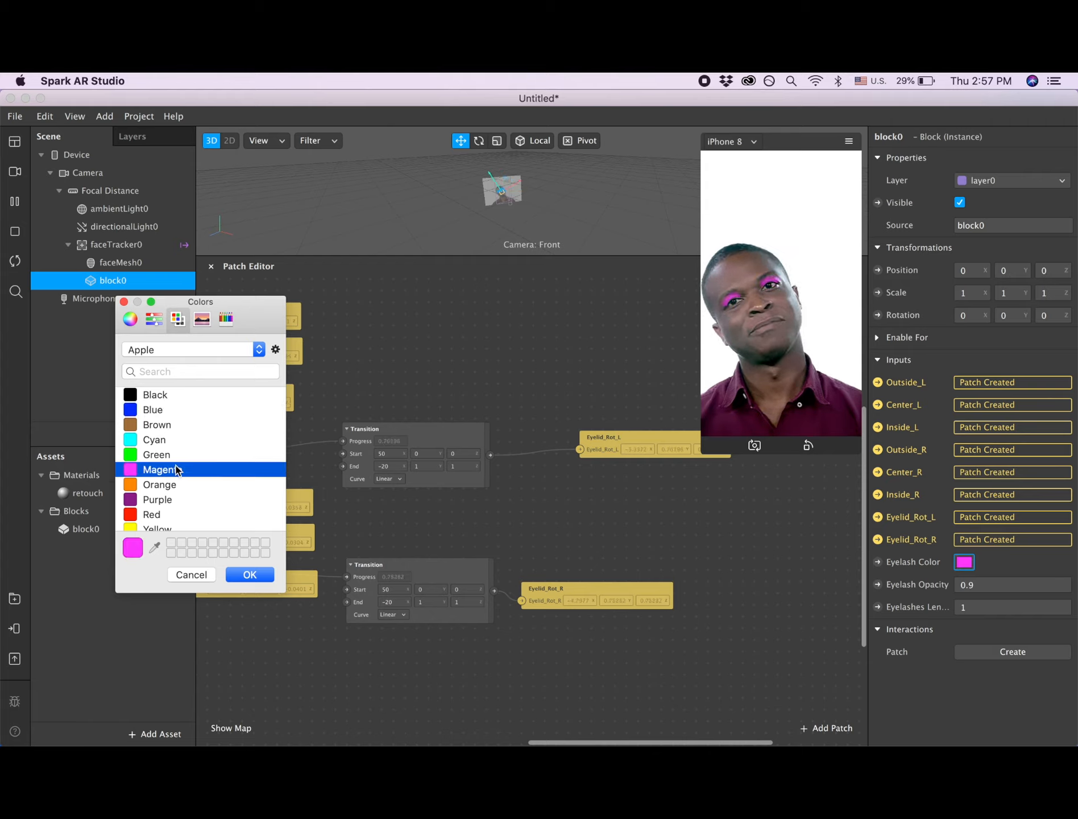
Set the eyelash length to 1.2 and show the test-on-device options.
{"action": "left_click", "coordinate": [249, 575]}
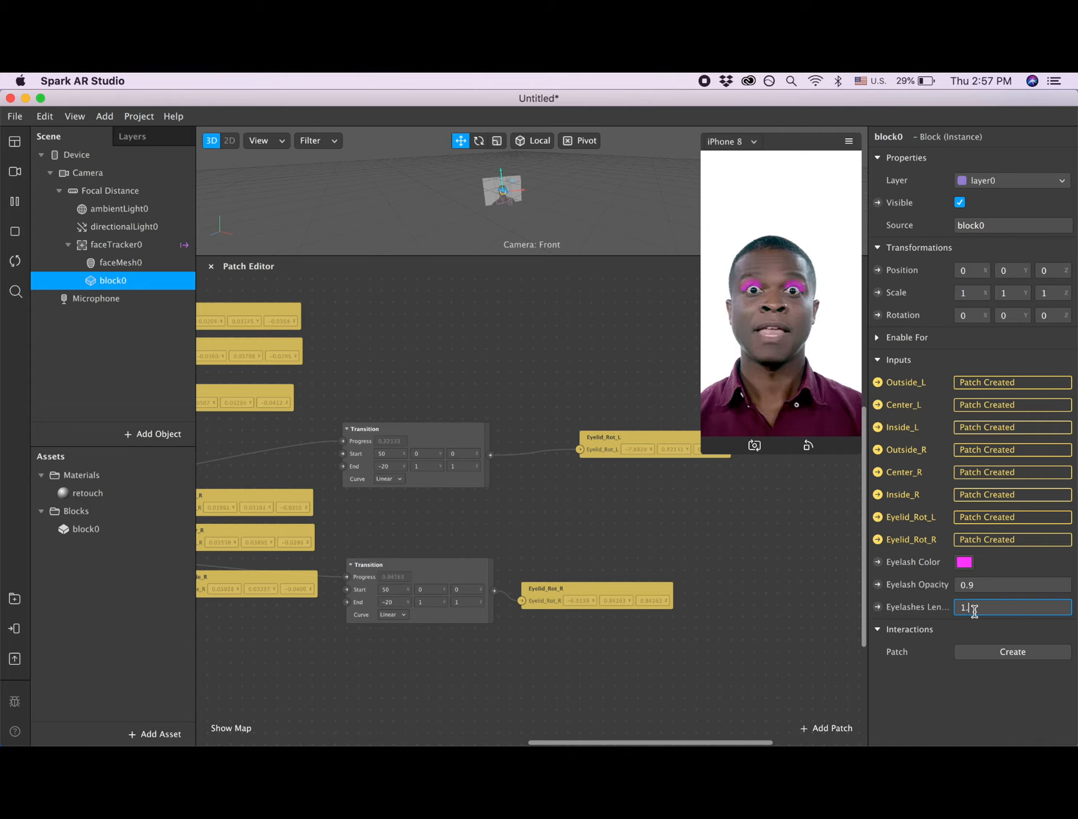
{"action": "type", "text": "1.2"}
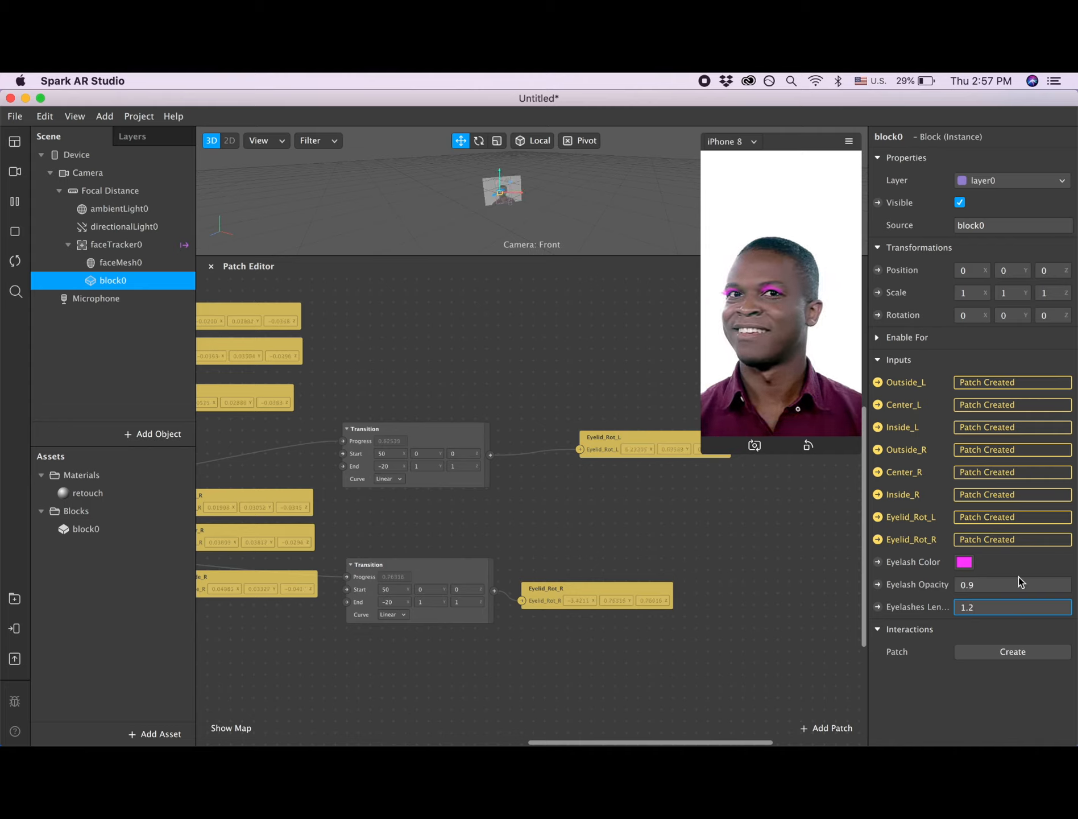
{"action": "left_click", "coordinate": [1011, 606]}
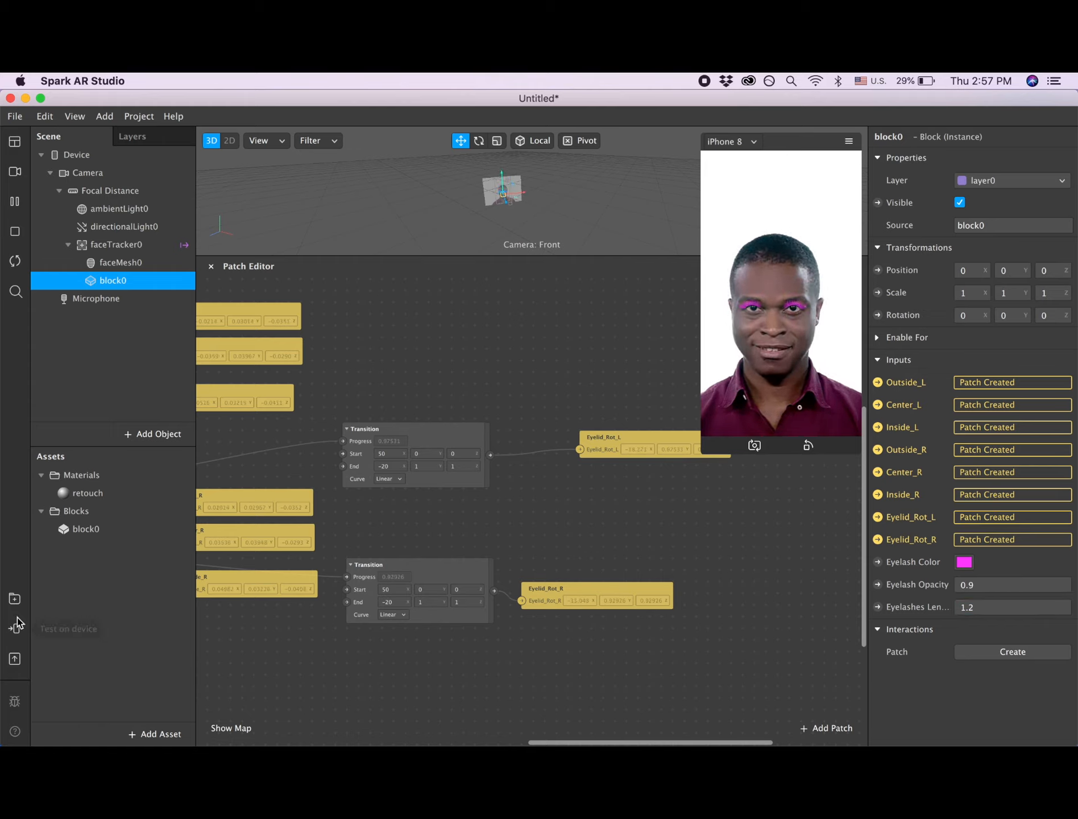
{"action": "left_click", "coordinate": [14, 625]}
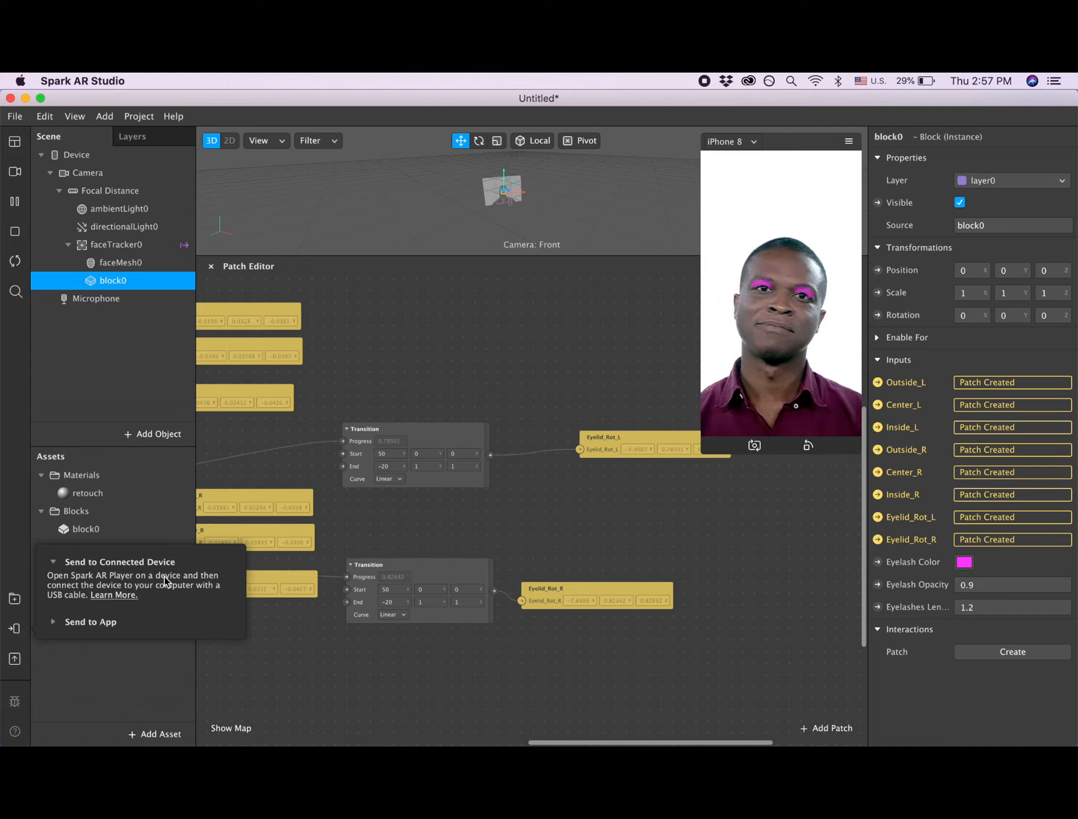